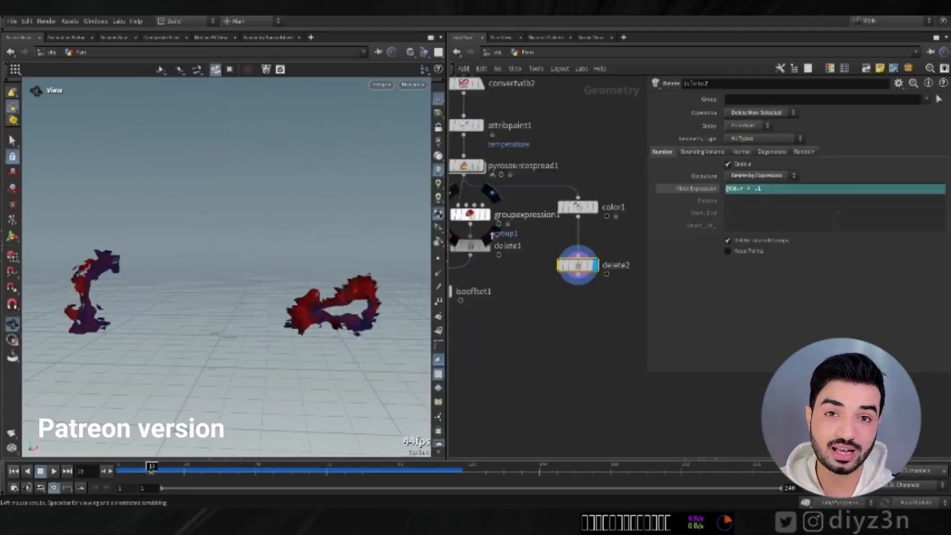
- Select the pyro solver and play the timeline to simulate flames rising from the sources
{"action": "left_click", "coordinate": [54, 472]}
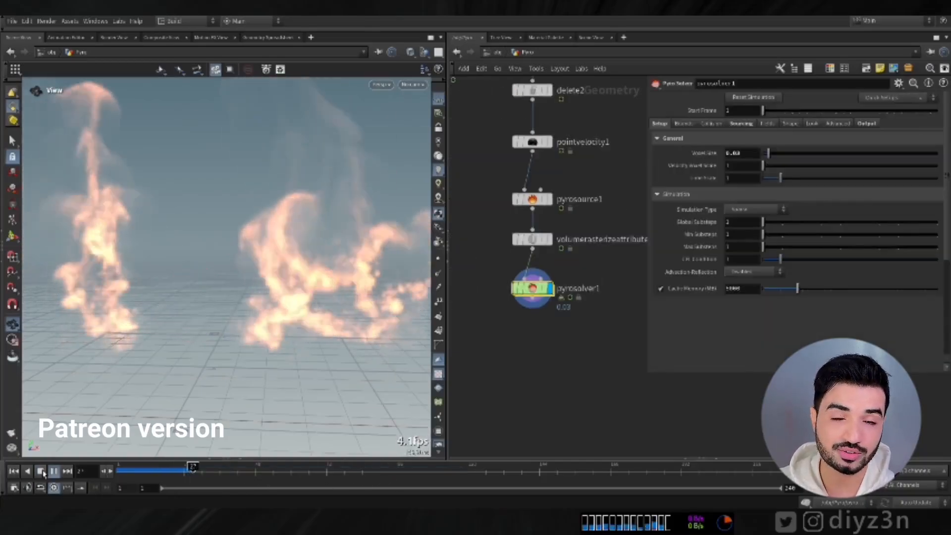
{"action": "left_click", "coordinate": [41, 471]}
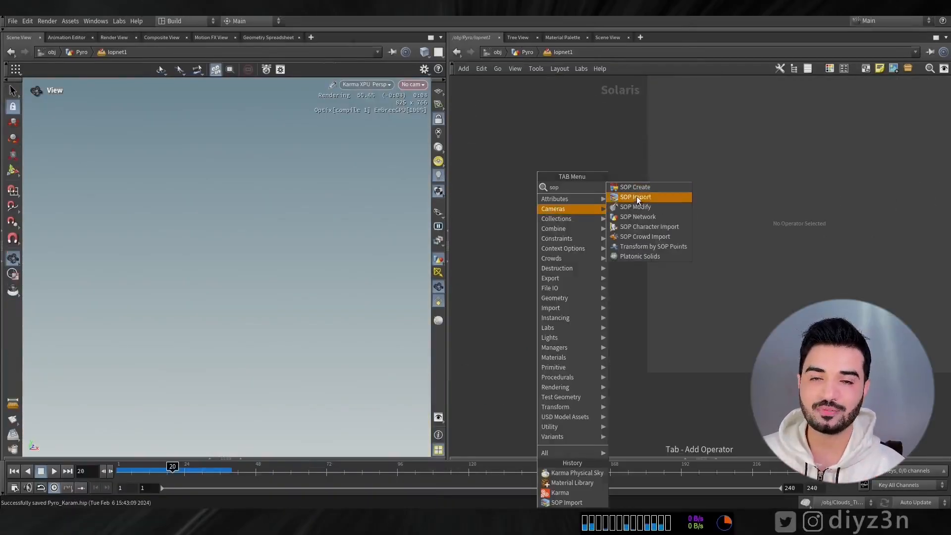
- Import the Pyro cloud with SOP Import, then lower the sky's sun and enlarge its disc
{"action": "left_click", "coordinate": [635, 197]}
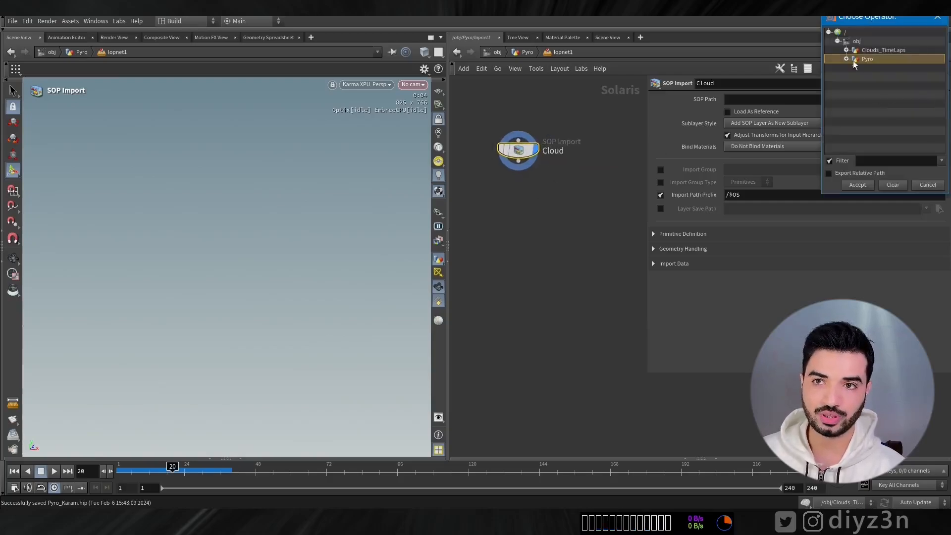
{"action": "left_click", "coordinate": [857, 184]}
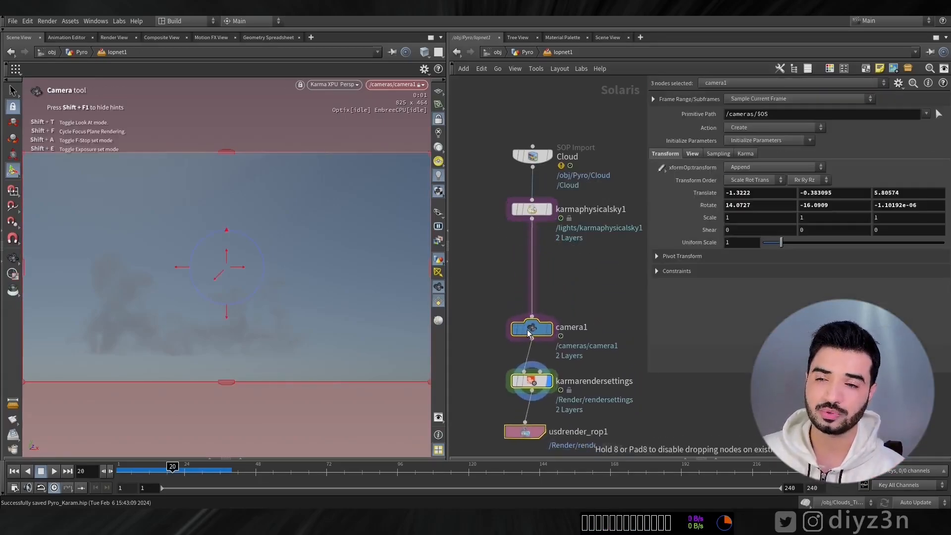
{"action": "left_click", "coordinate": [531, 208]}
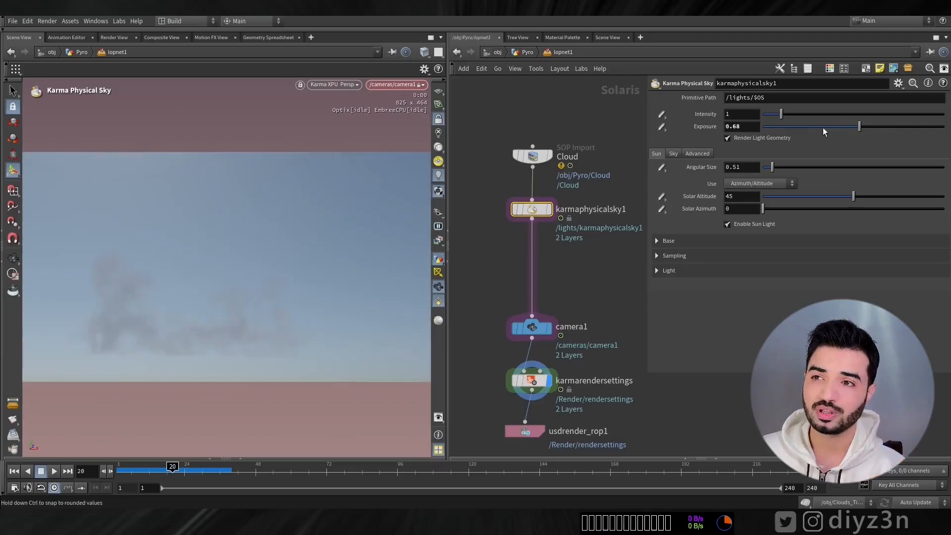
{"action": "left_click_drag", "start_coordinate": [852, 196], "coordinate": [783, 196]}
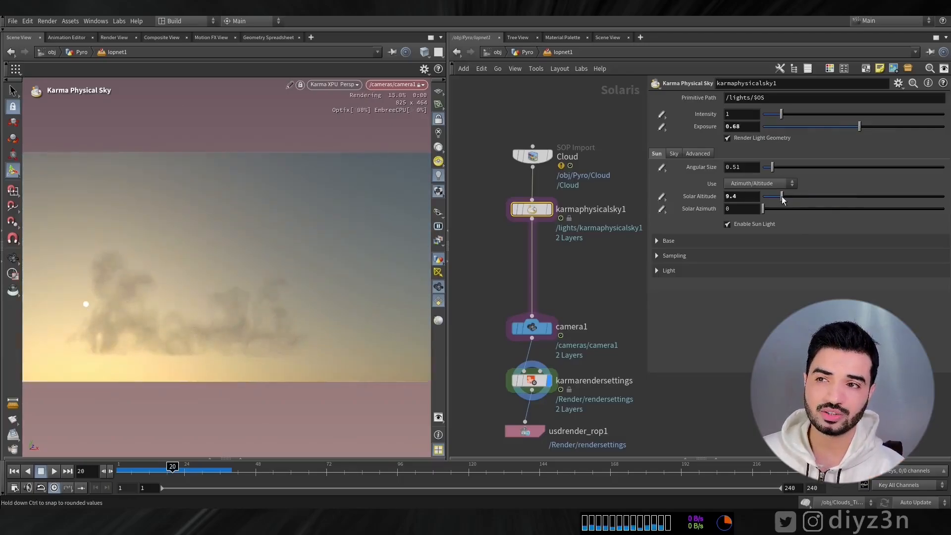
{"action": "left_click_drag", "start_coordinate": [771, 167], "coordinate": [803, 167]}
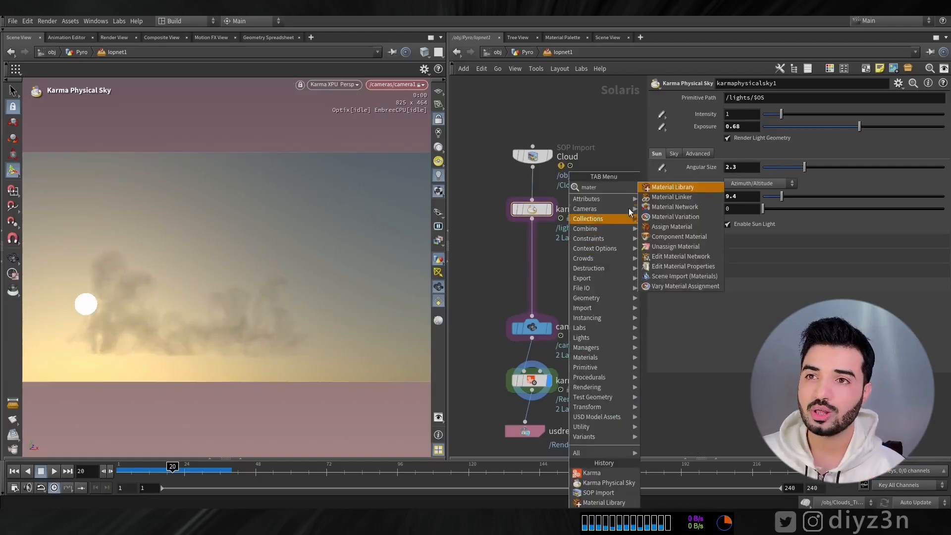
- Add a Material Library holding a Karma pyro material renamed 'Cloud'
{"action": "left_click", "coordinate": [672, 187]}
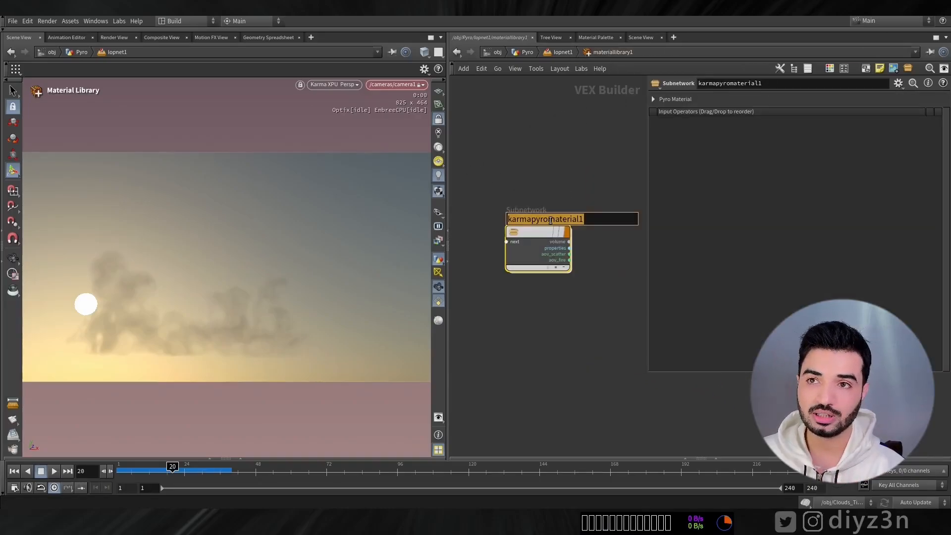
{"action": "type", "text": "Cloud"}
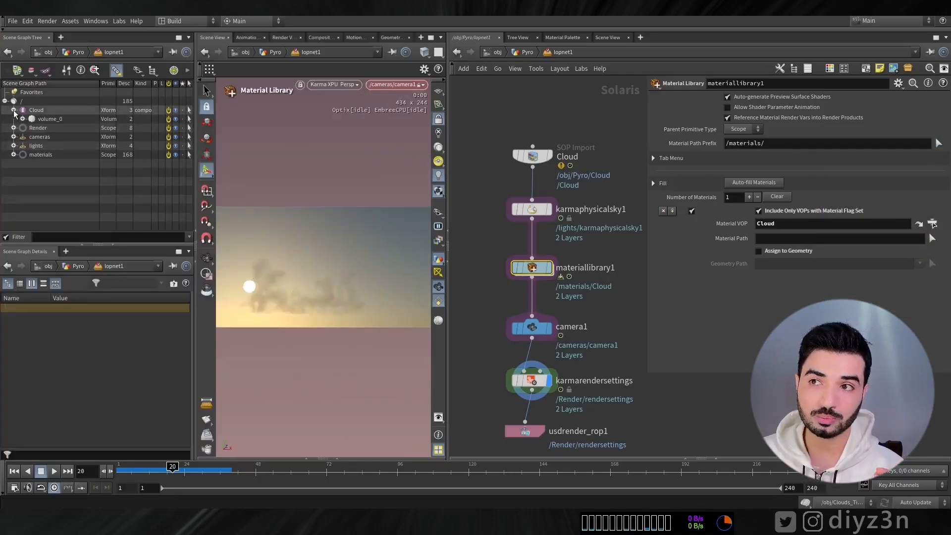
- Set the Cloud shader's density scale to 10, shadow density to 1 and extinction falloff to 1
{"action": "left_click", "coordinate": [759, 251]}
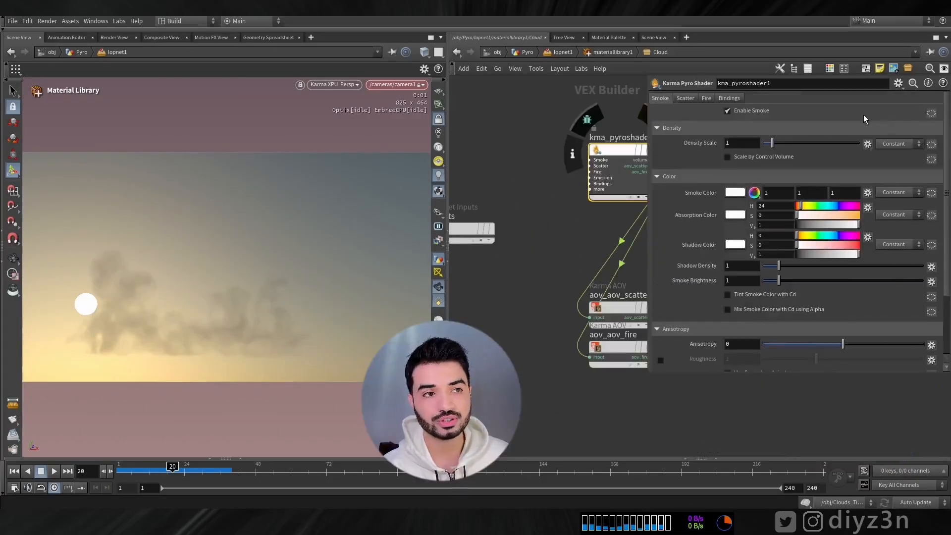
{"action": "type", "text": "10"}
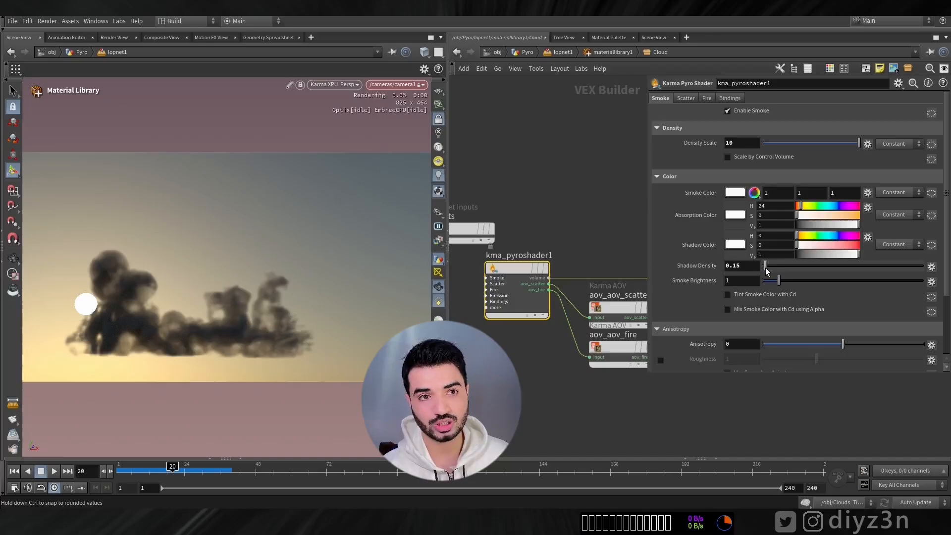
{"action": "left_click_drag", "start_coordinate": [772, 266], "coordinate": [763, 265]}
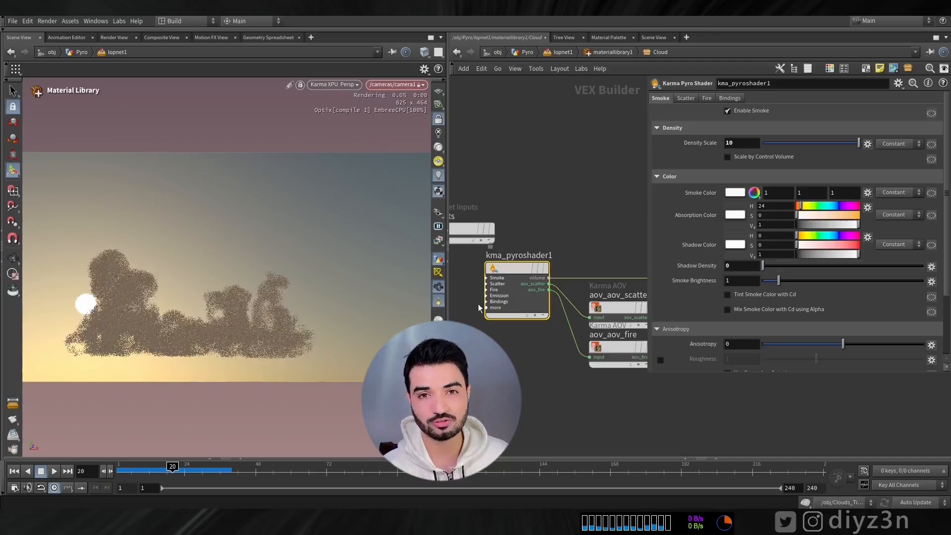
{"action": "left_click", "coordinate": [741, 265]}
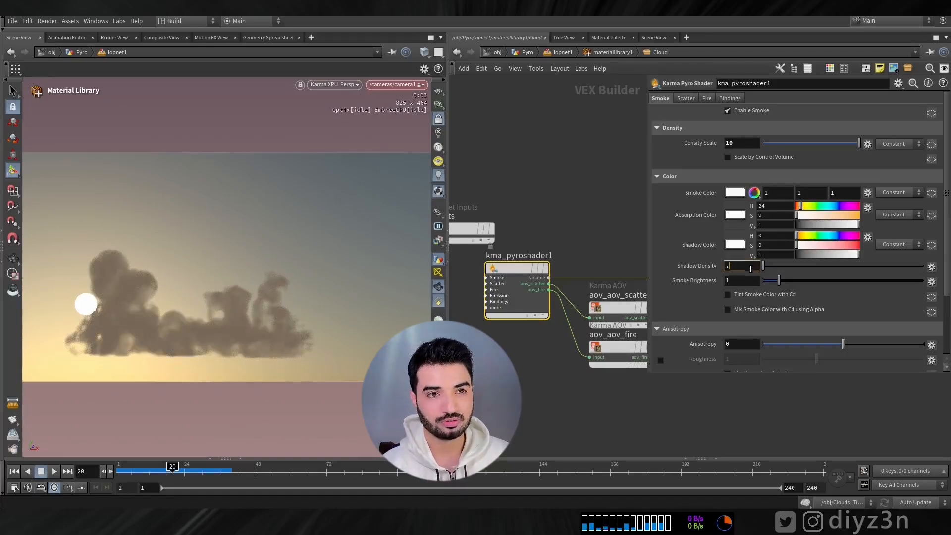
{"action": "type", "text": "1"}
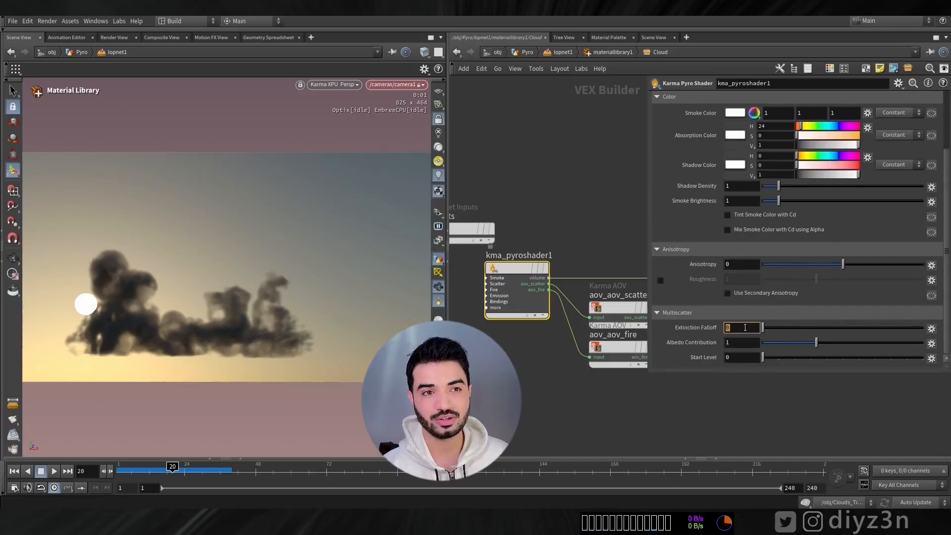
{"action": "type", "text": "1"}
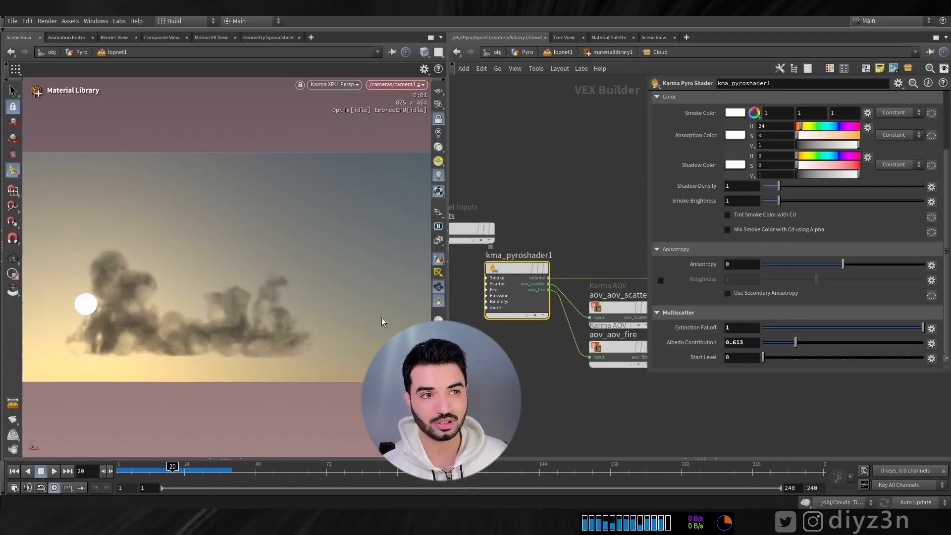
- Raise the smoke density scale to 50 and lower the shadow density slightly
{"action": "left_click", "coordinate": [660, 97]}
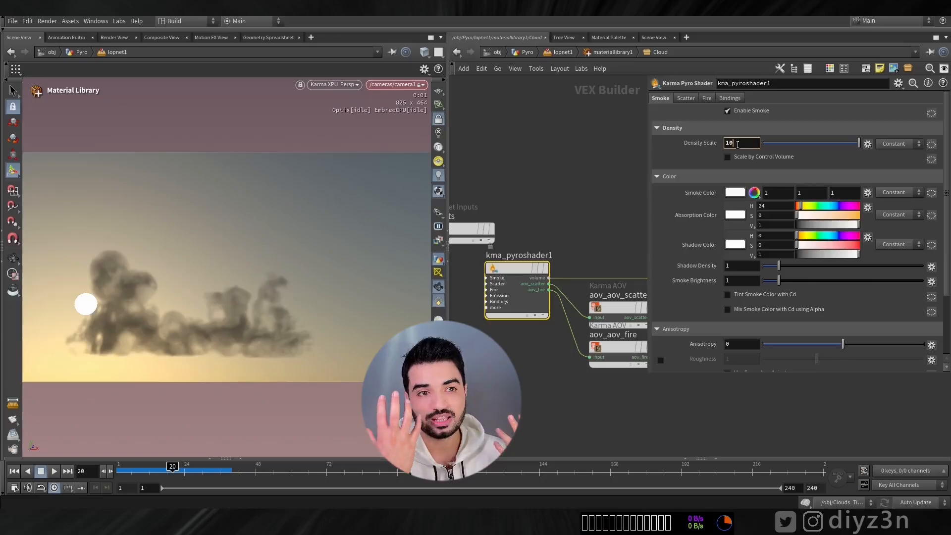
{"action": "type", "text": "50"}
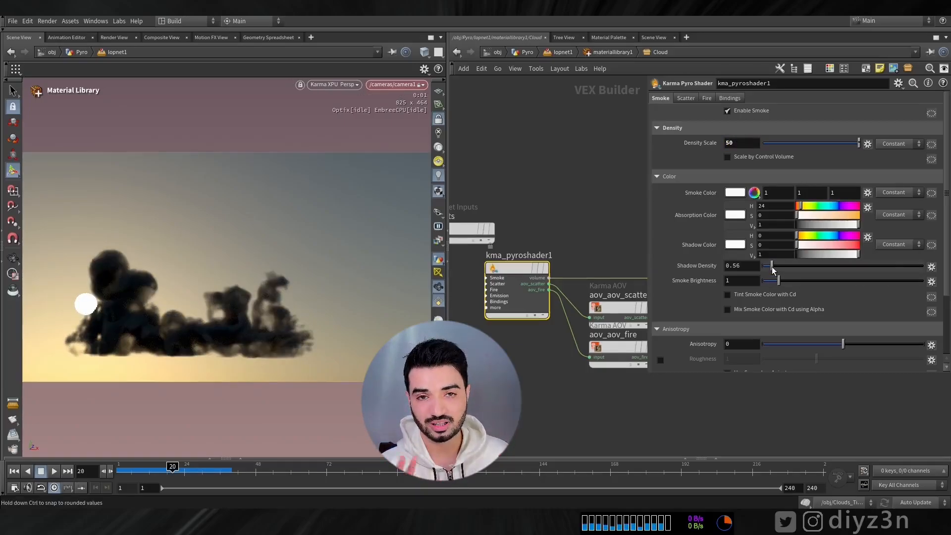
{"action": "left_click_drag", "start_coordinate": [774, 266], "coordinate": [770, 266]}
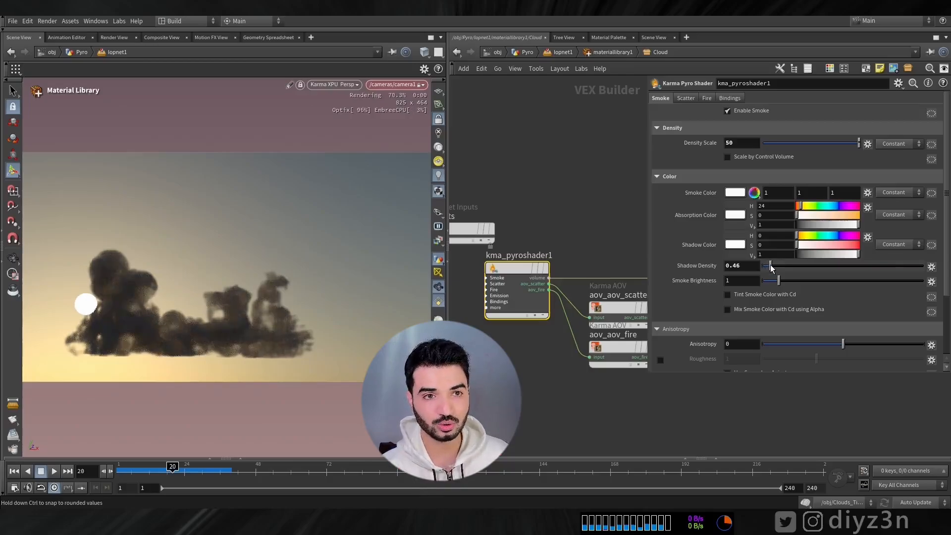
- Set multiscatter albedo contribution to 4 and extinction falloff to about 0.17
{"action": "scroll", "scroll_direction": "down", "scroll_amount": 3}
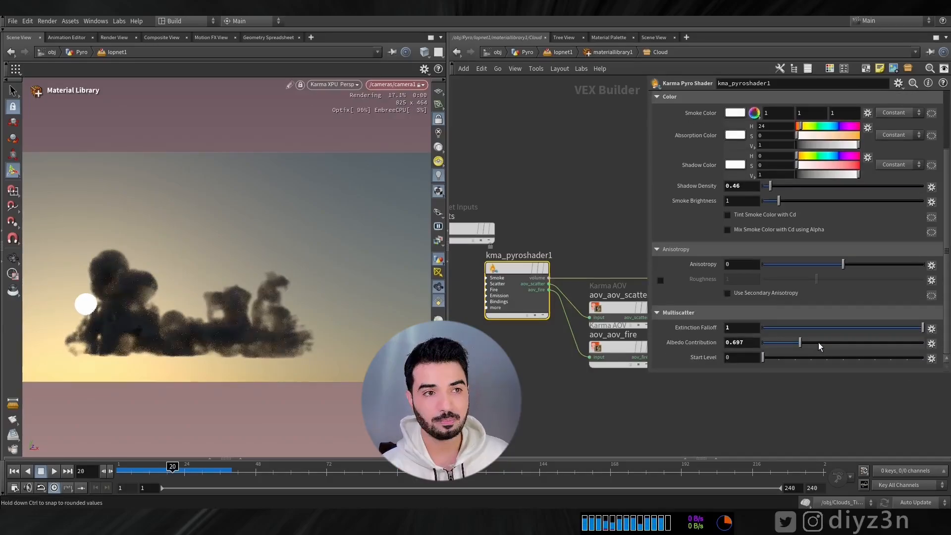
{"action": "left_click_drag", "start_coordinate": [799, 343], "coordinate": [868, 343]}
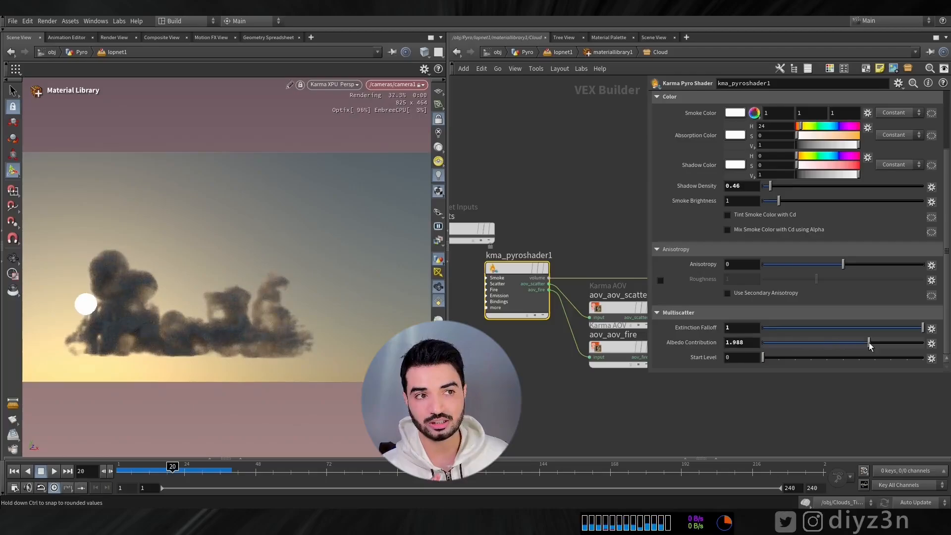
{"action": "left_click_drag", "start_coordinate": [869, 342], "coordinate": [900, 342]}
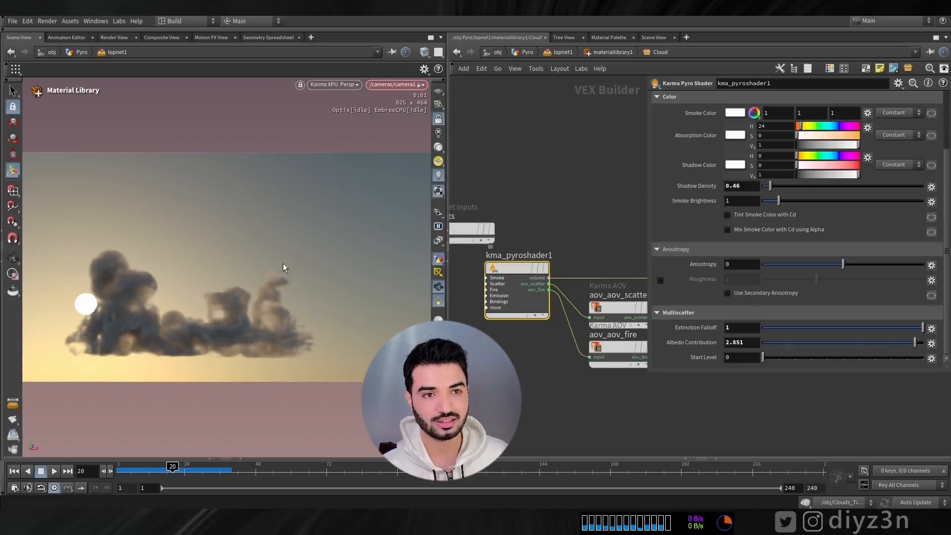
{"action": "left_click", "coordinate": [741, 327]}
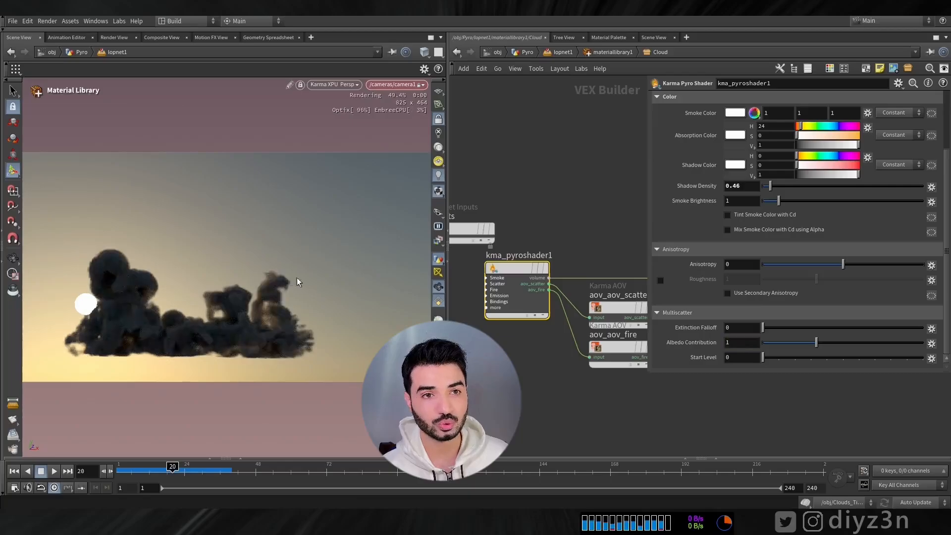
{"action": "left_click_drag", "start_coordinate": [790, 343], "coordinate": [869, 342]}
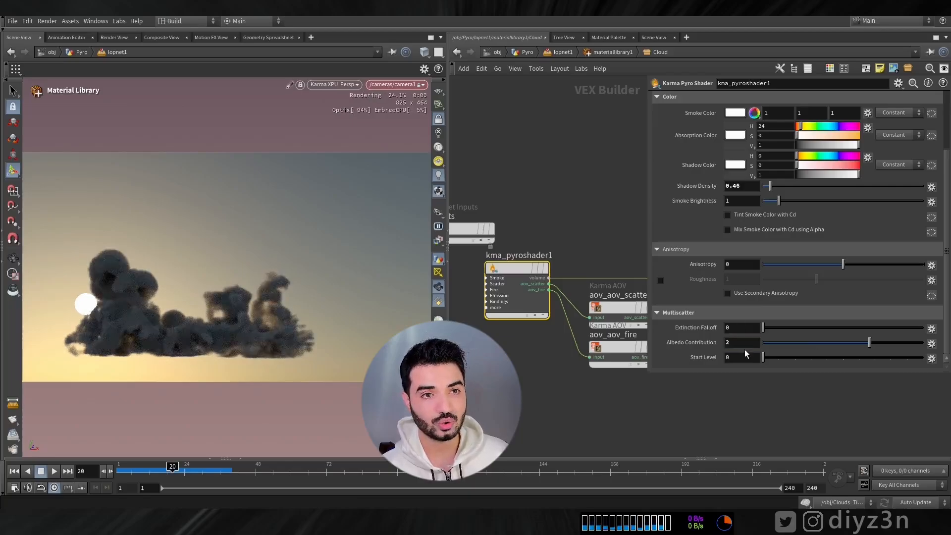
{"action": "left_click", "coordinate": [740, 342]}
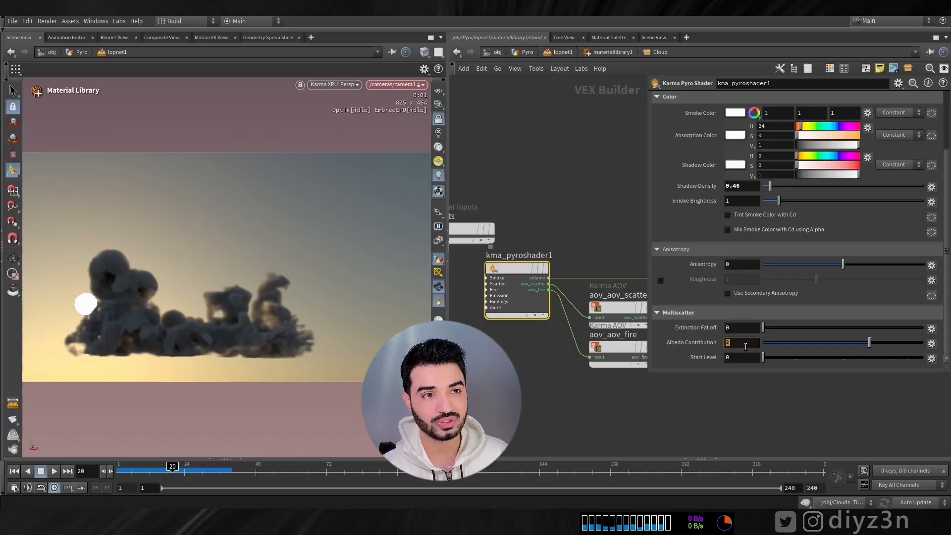
{"action": "type", "text": "4"}
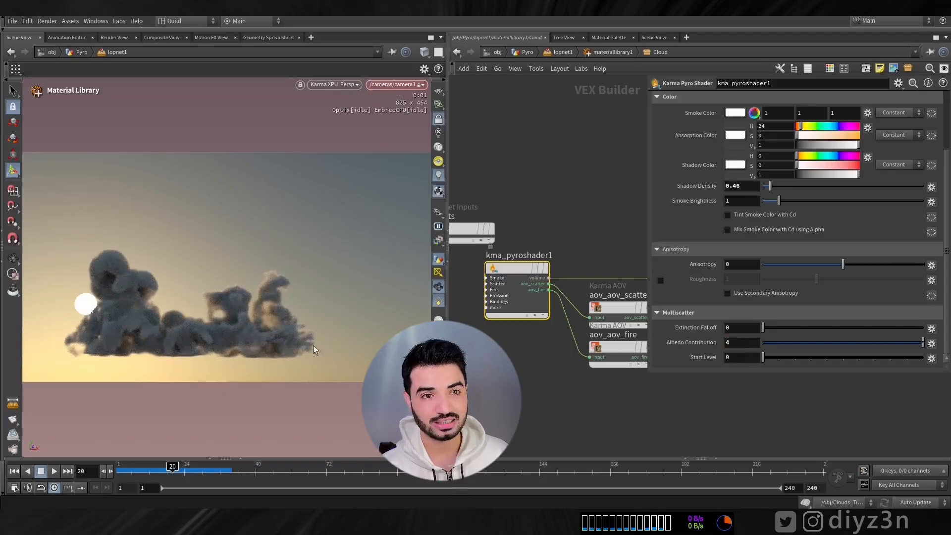
{"action": "left_click_drag", "start_coordinate": [763, 328], "coordinate": [790, 328]}
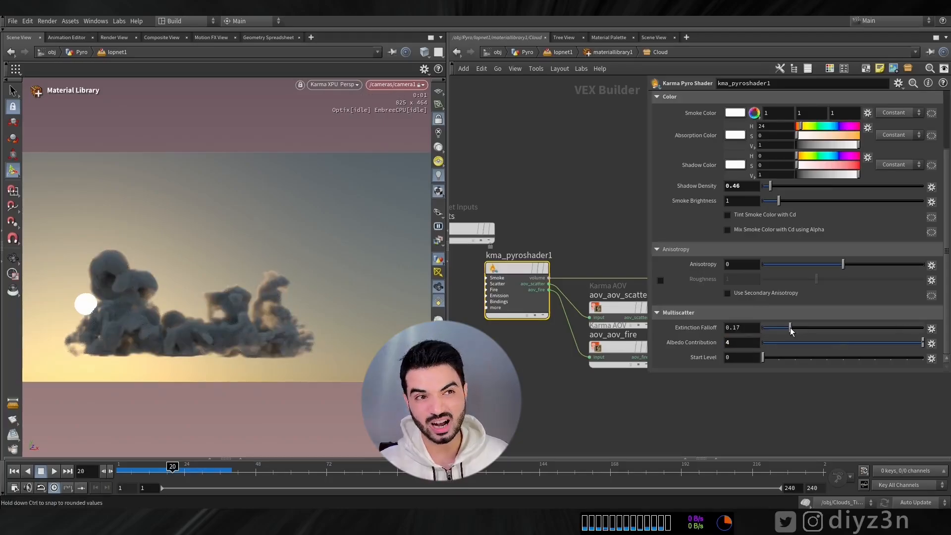
{"action": "left_click_drag", "start_coordinate": [788, 327], "coordinate": [860, 327]}
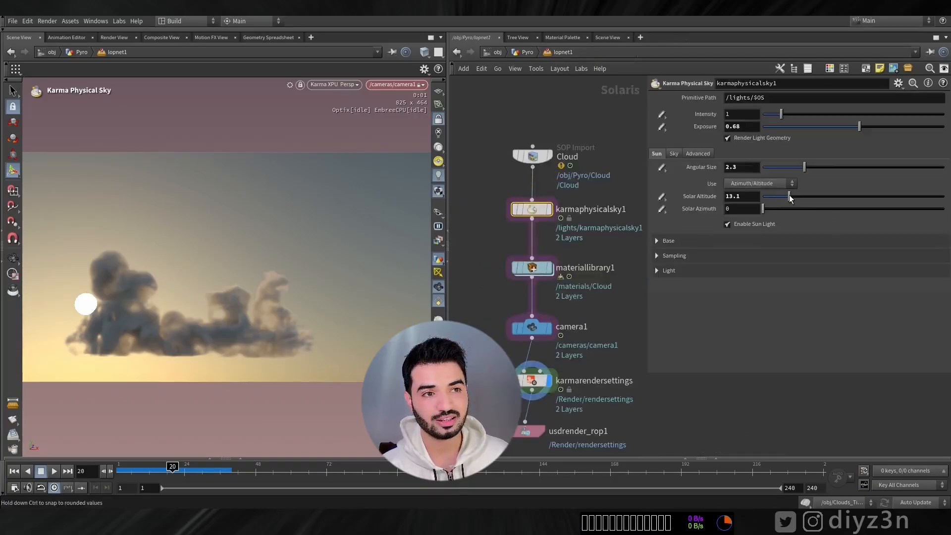
- Move the physical sky's sun to azimuth 25.6 and altitude 74.2
{"action": "left_click_drag", "start_coordinate": [764, 209], "coordinate": [776, 216]}
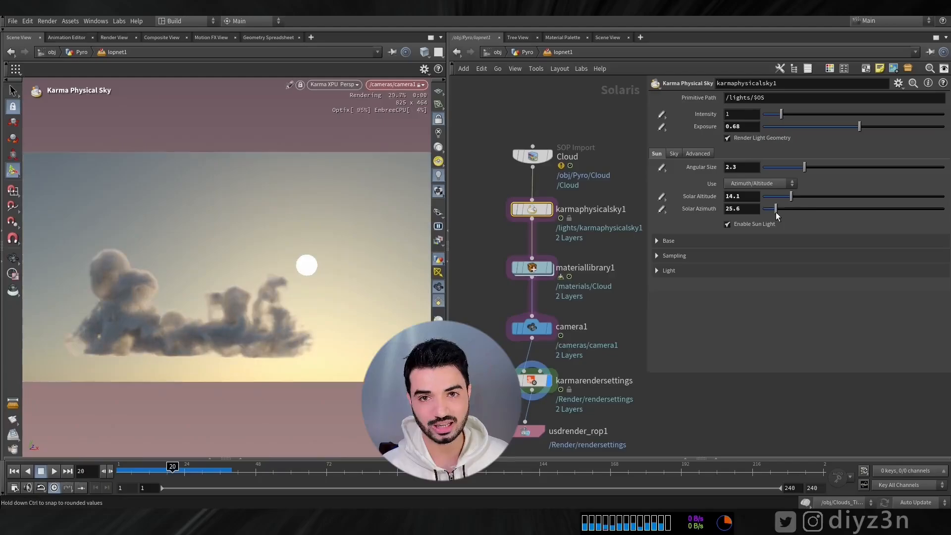
{"action": "left_click_drag", "start_coordinate": [788, 196], "coordinate": [843, 196]}
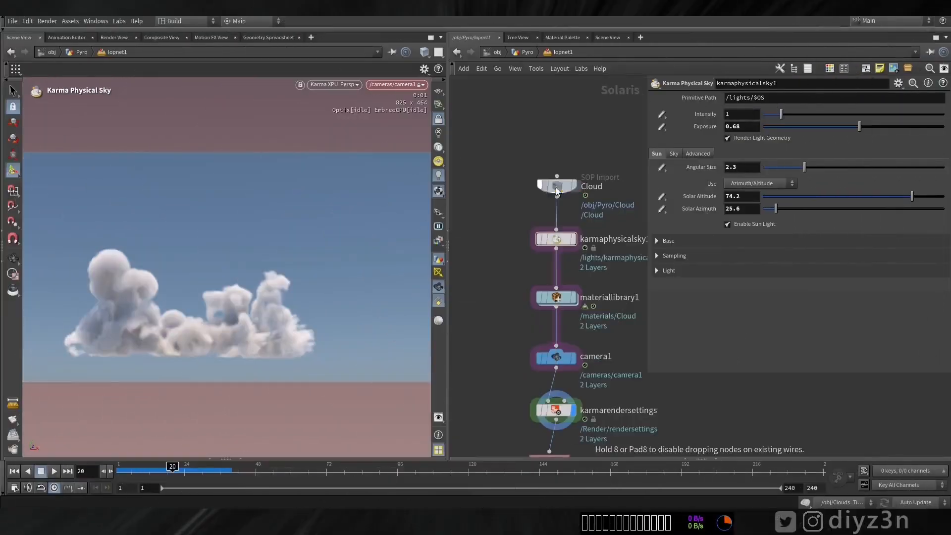
- Create a merge node combining the grid and cloud, feeding it into materiallibrary1
{"action": "type", "text": "mer"}
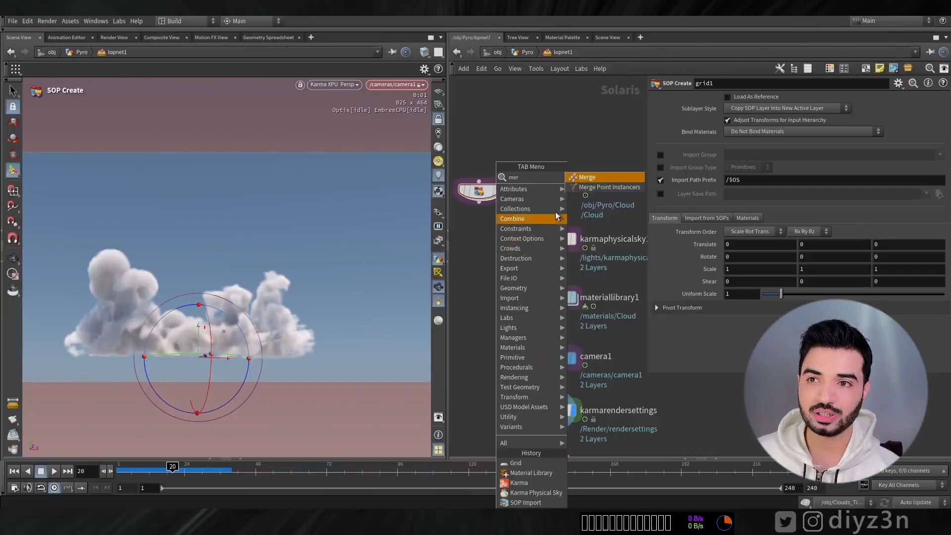
{"action": "left_click", "coordinate": [587, 176]}
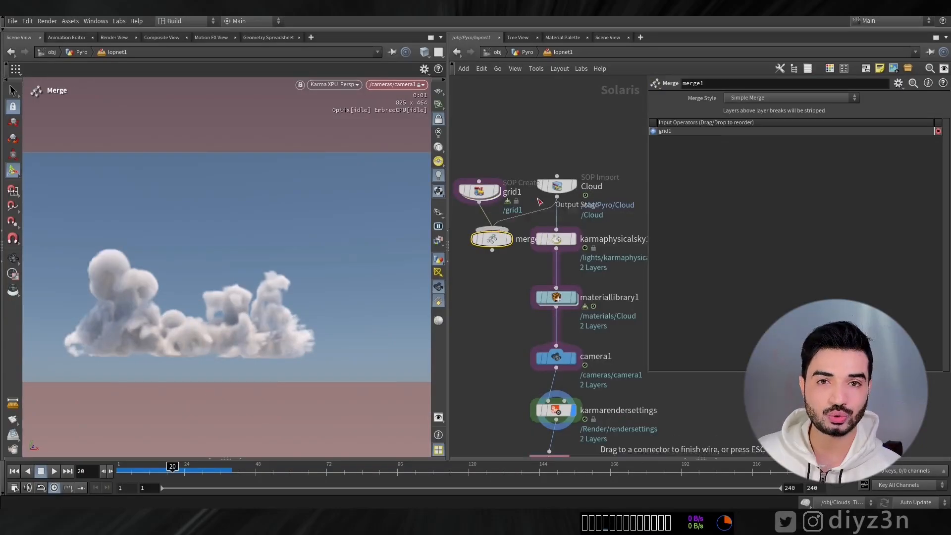
{"action": "left_click", "coordinate": [555, 410]}
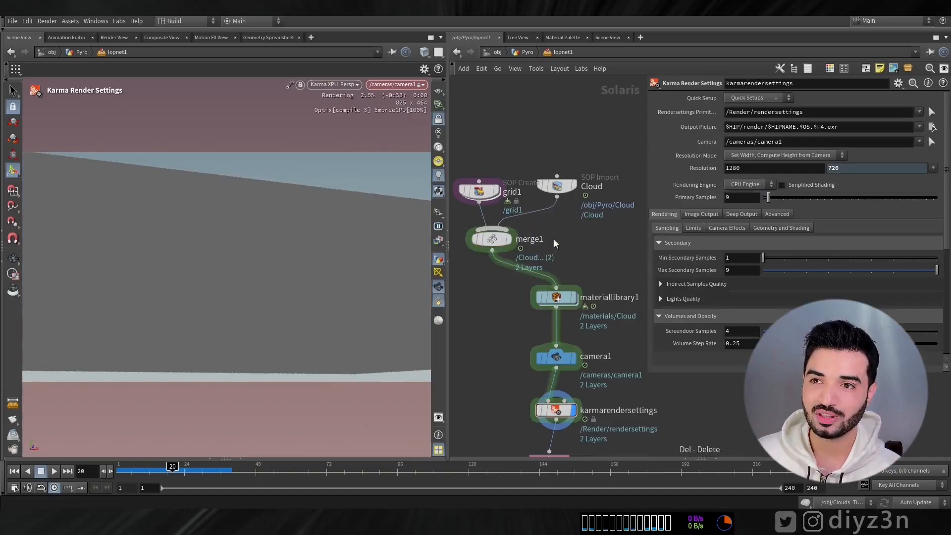
{"action": "left_click", "coordinate": [491, 238]}
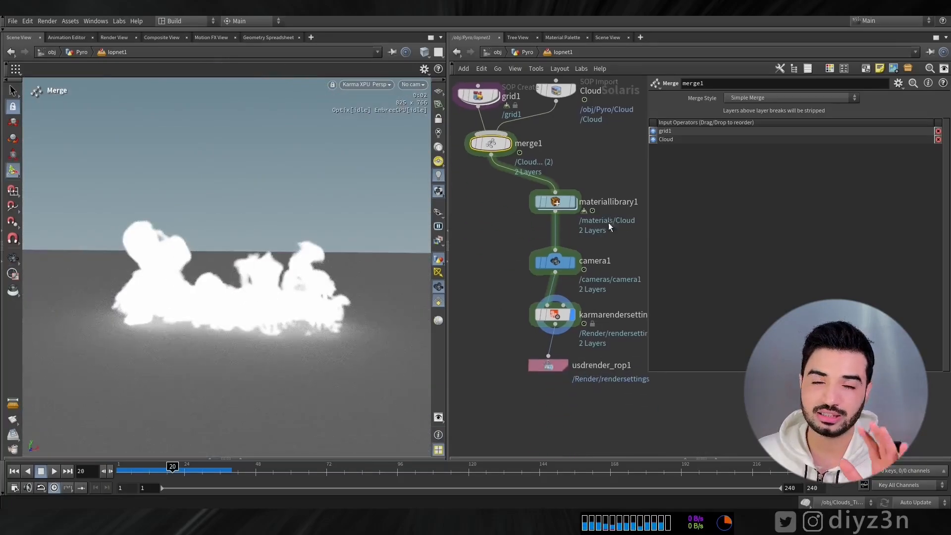
{"action": "left_click", "coordinate": [554, 202]}
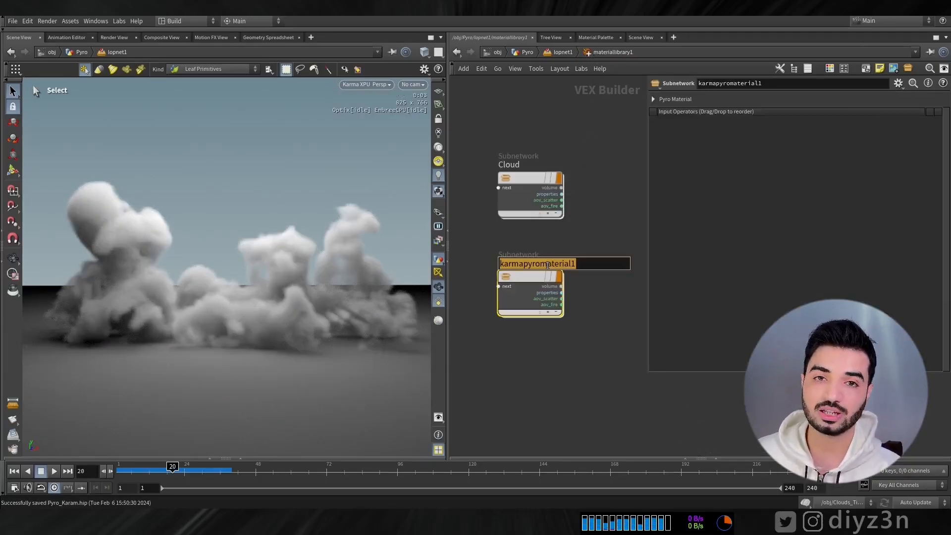
- Rename the duplicated pyro material to 'Fire'
{"action": "type", "text": "Fire"}
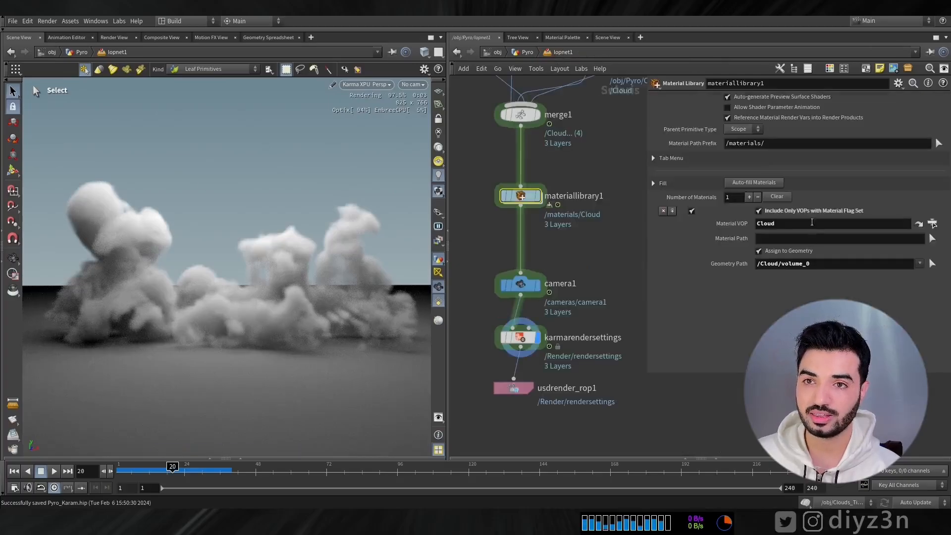
- Add a second material entry using the Fire material, then scrub the timeline forward
{"action": "left_click", "coordinate": [919, 224]}
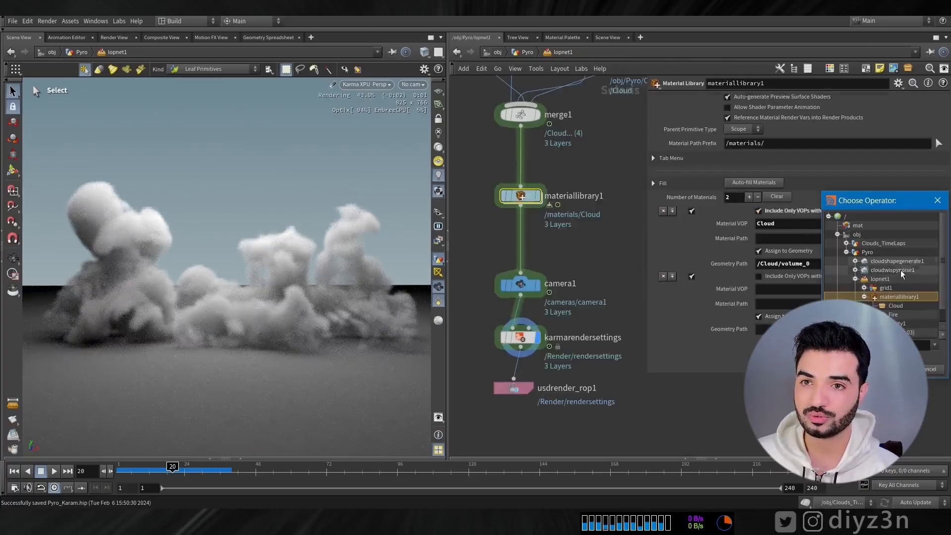
{"action": "left_click", "coordinate": [894, 314]}
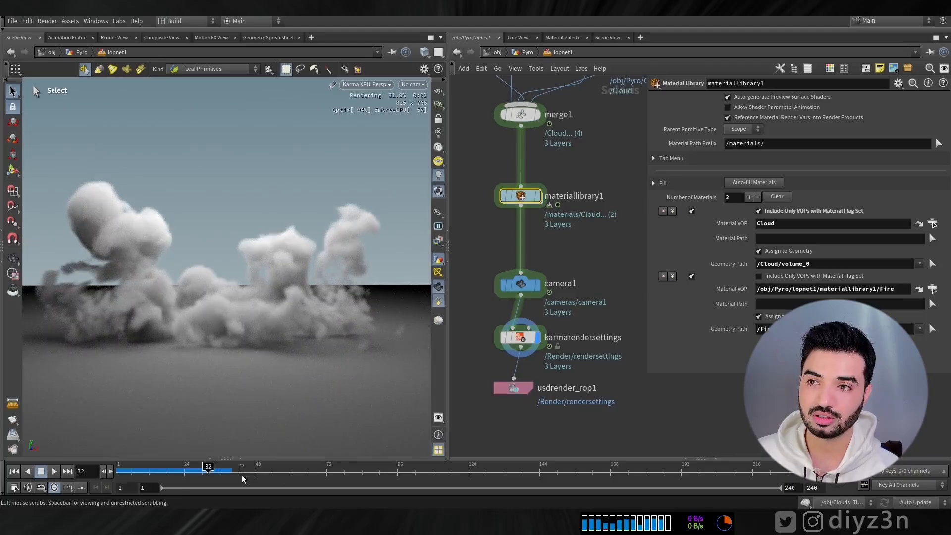
{"action": "left_click_drag", "start_coordinate": [208, 466], "coordinate": [241, 465]}
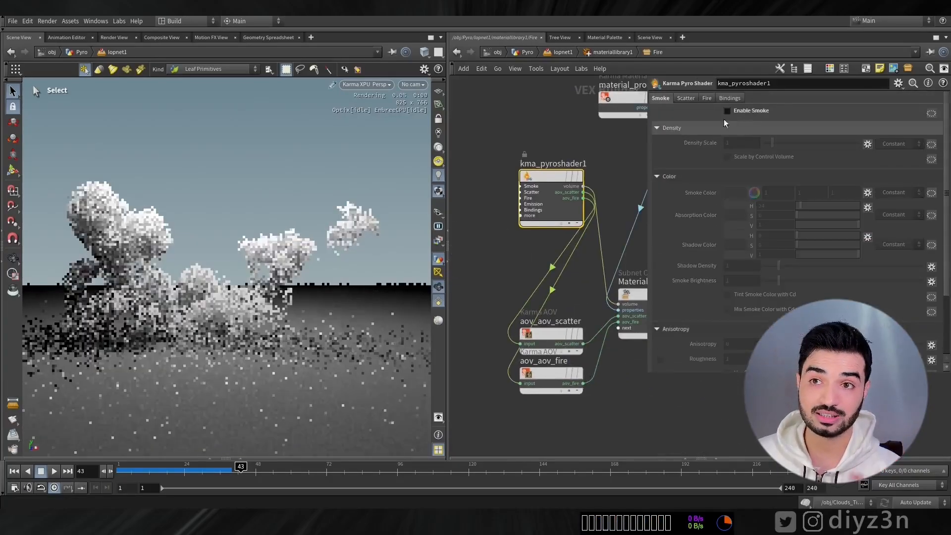
- Enable fire on the Fire pyro shader with an intensity scale of 100
{"action": "left_click", "coordinate": [706, 98]}
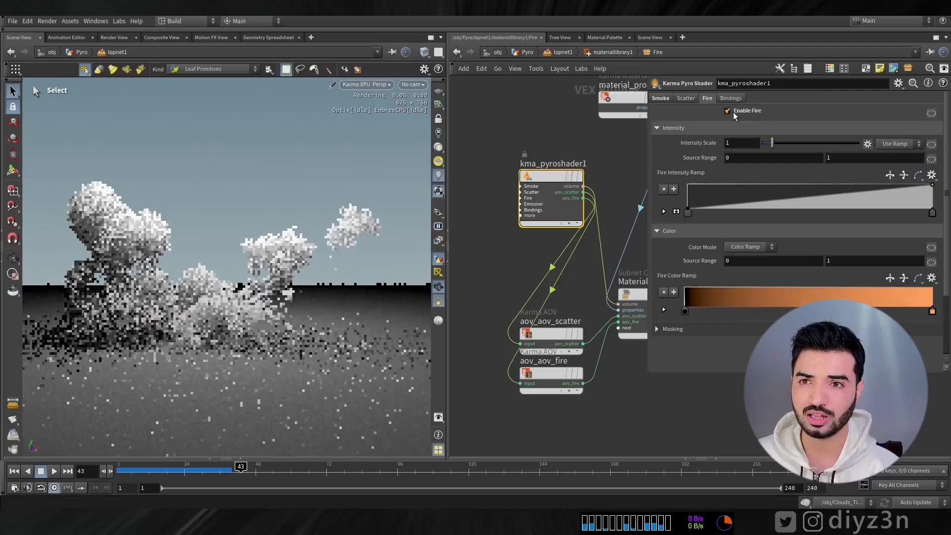
{"action": "type", "text": "100"}
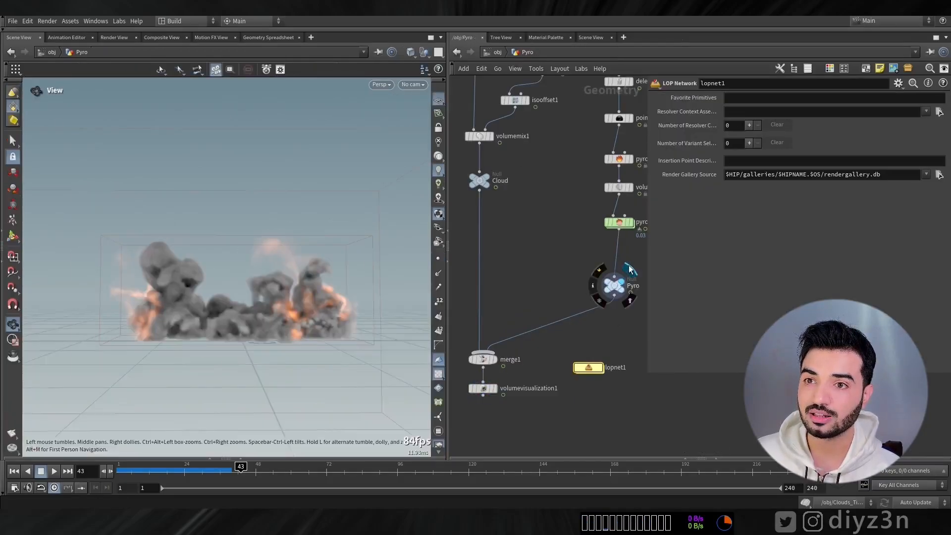
{"action": "double_click", "coordinate": [587, 367]}
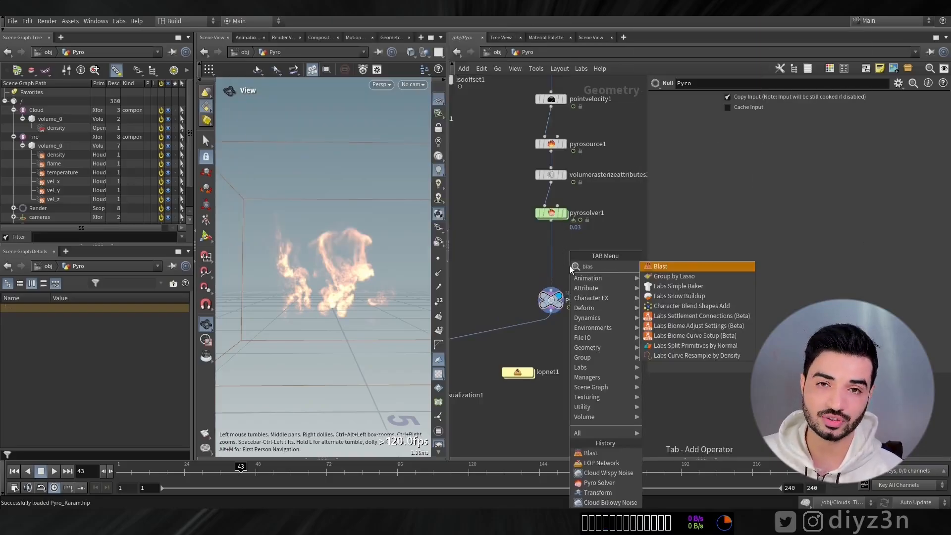
{"action": "left_click", "coordinate": [660, 266]}
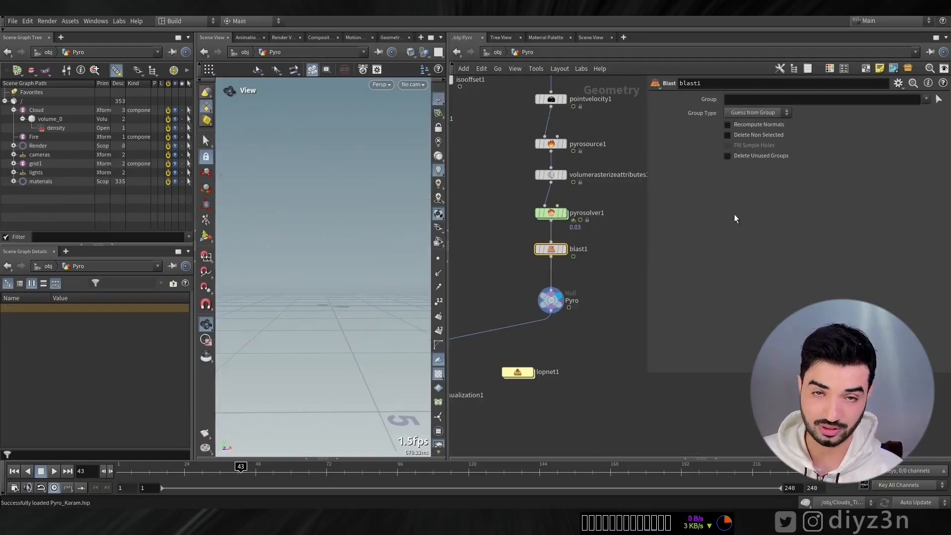
{"action": "left_click", "coordinate": [926, 99]}
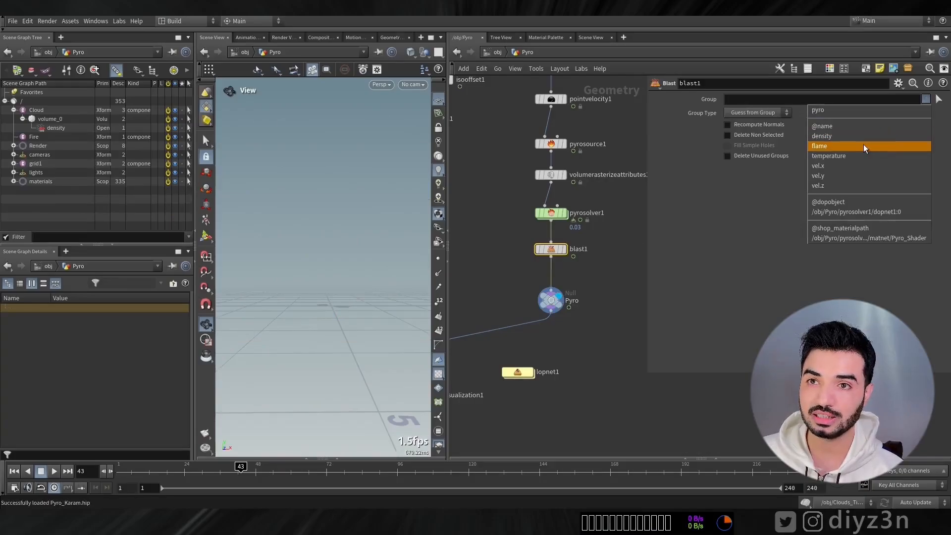
{"action": "left_click", "coordinate": [820, 145]}
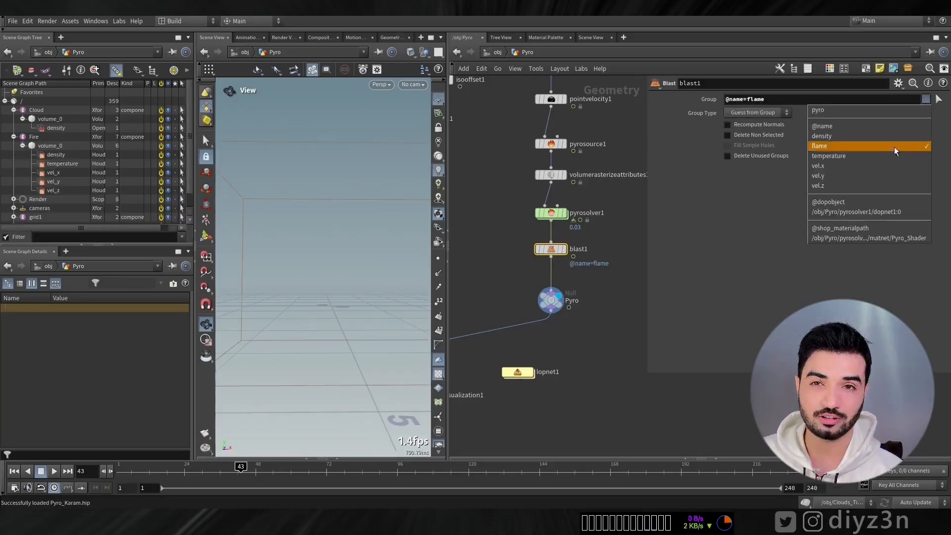
{"action": "left_click", "coordinate": [828, 156]}
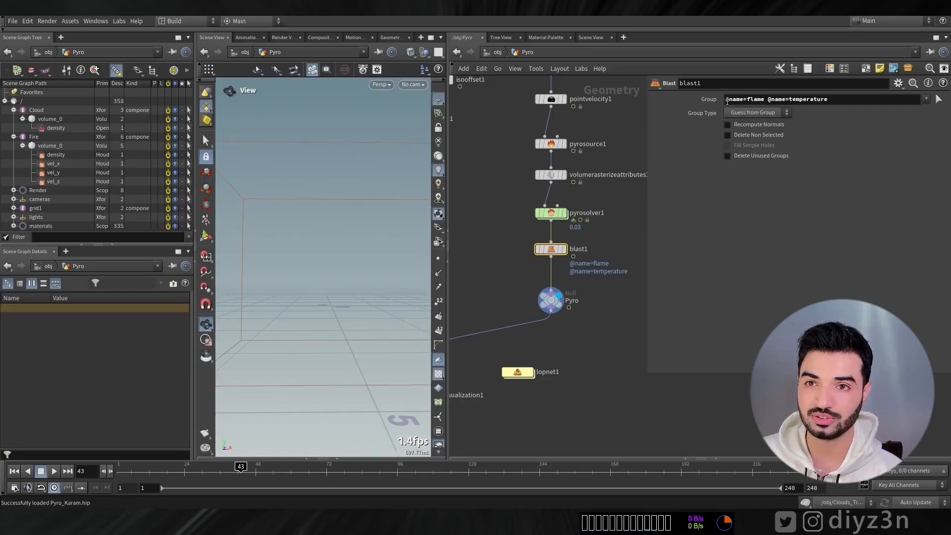
{"action": "left_click", "coordinate": [925, 99]}
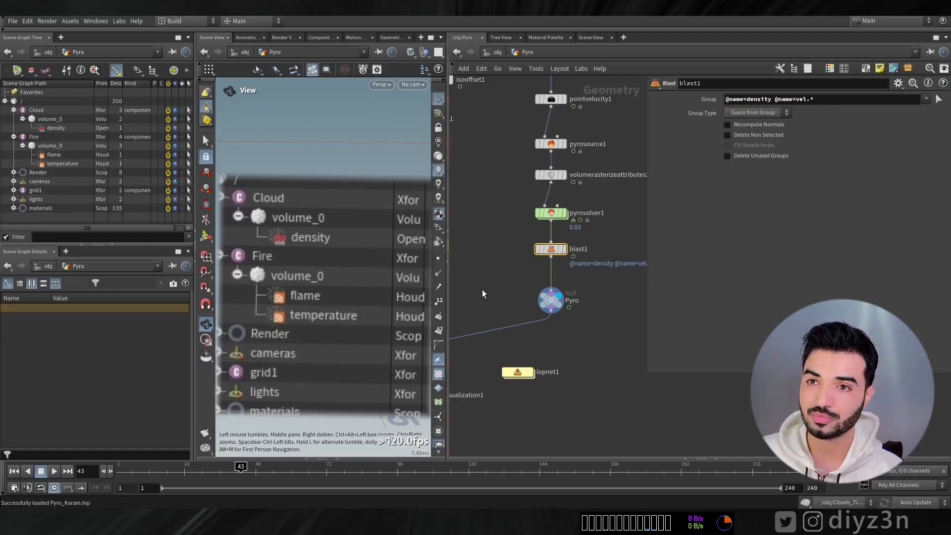
{"action": "key", "text": "tab"}
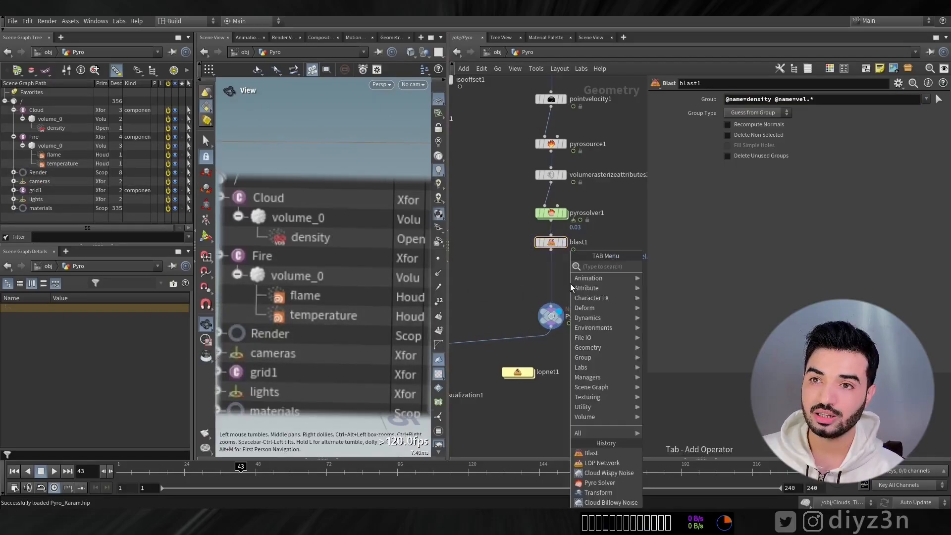
- Add a Convert VDB converting flame and temperature to volumes, then enter lopnet1
{"action": "type", "text": "conv"}
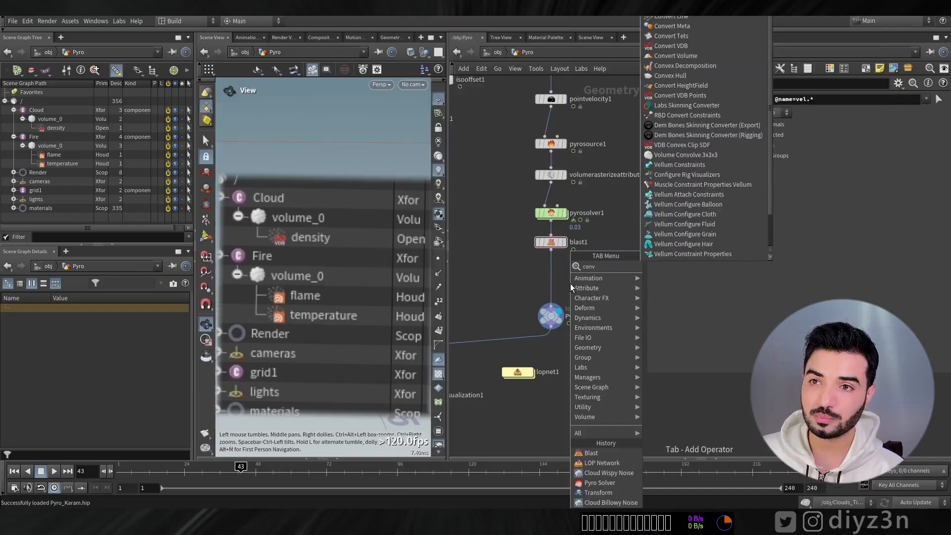
{"action": "left_click", "coordinate": [579, 241]}
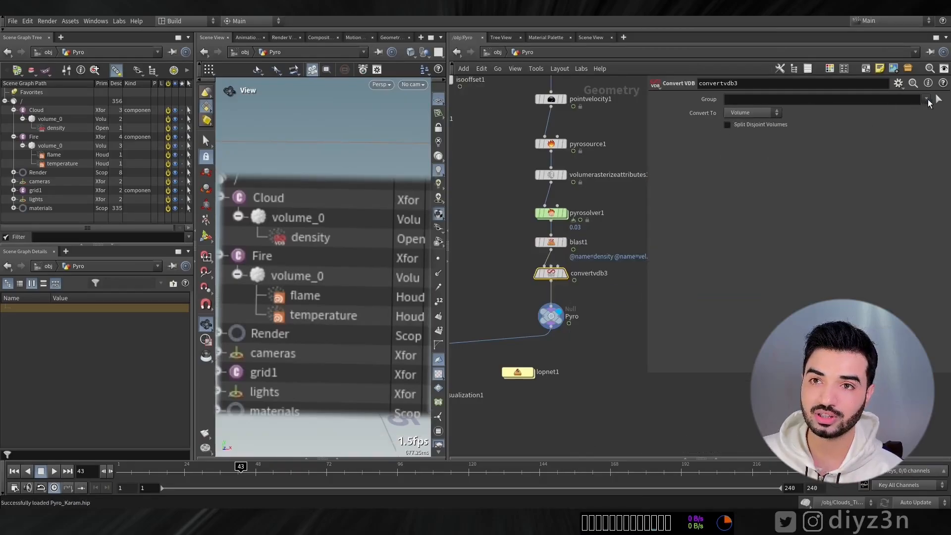
{"action": "type", "text": "@name=flame @name=temperature"}
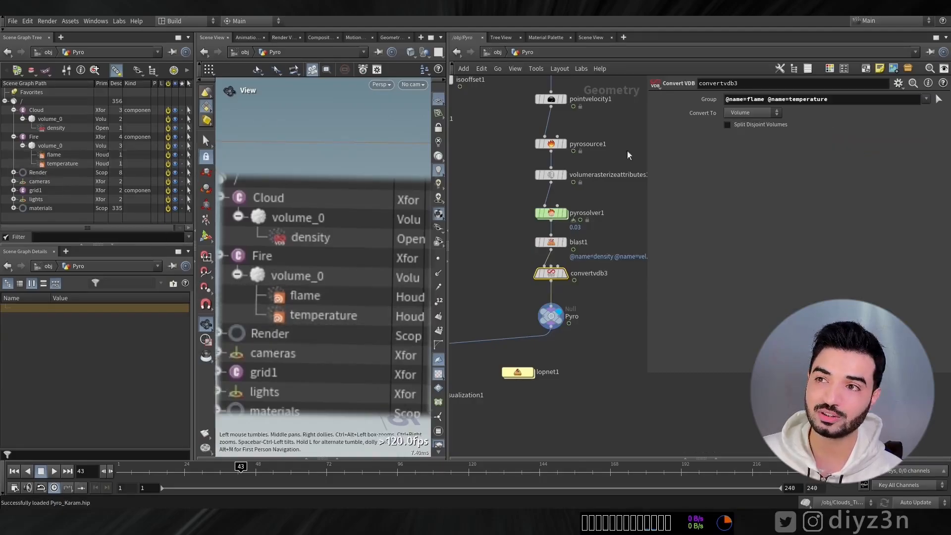
{"action": "left_click", "coordinate": [752, 113]}
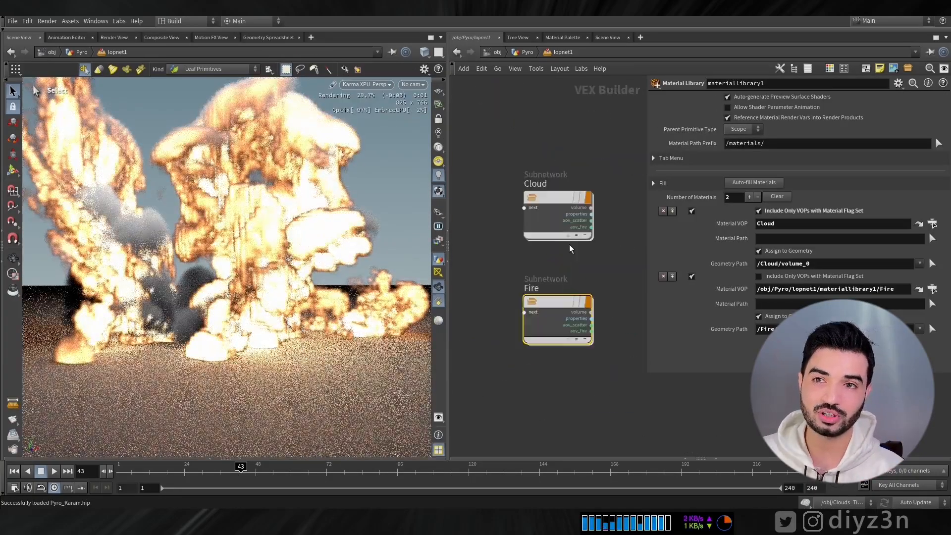
- In the Fire shader's kma_pyroshader1, try Intensity Scale 20 and 50, then settle on 100
{"action": "double_click", "coordinate": [557, 318]}
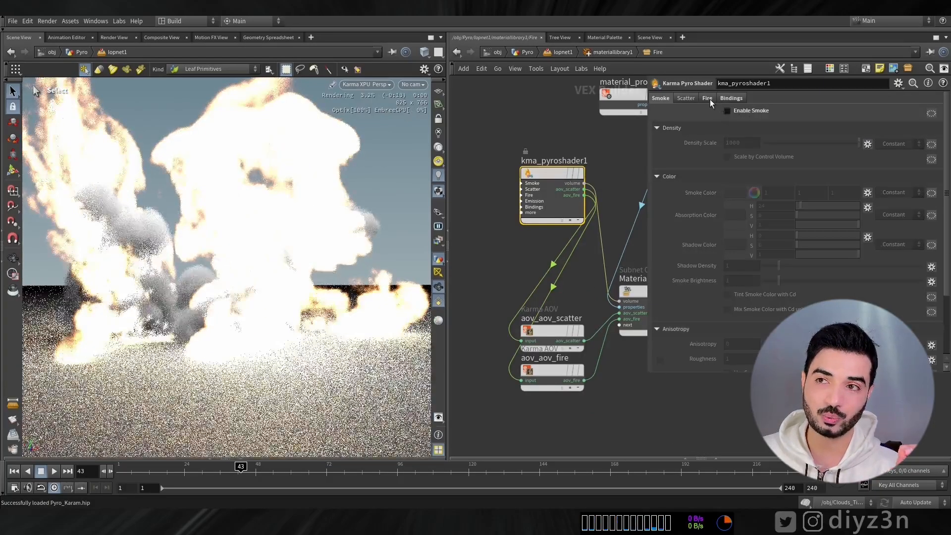
{"action": "left_click", "coordinate": [707, 98]}
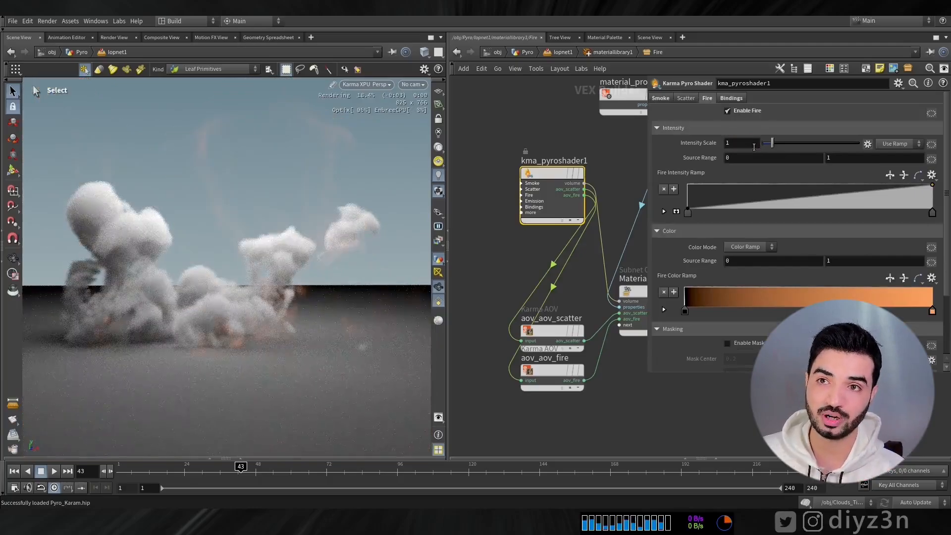
{"action": "left_click", "coordinate": [659, 98]}
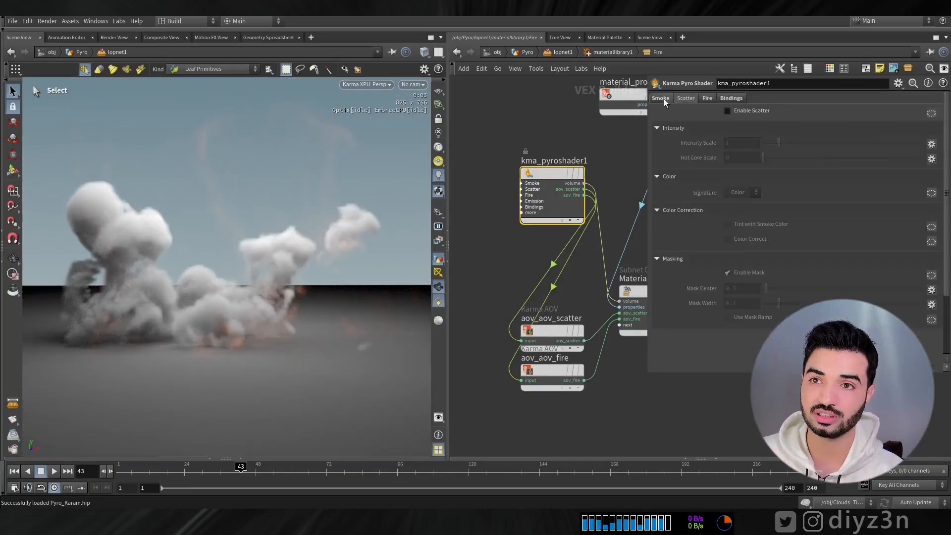
{"action": "left_click", "coordinate": [706, 97]}
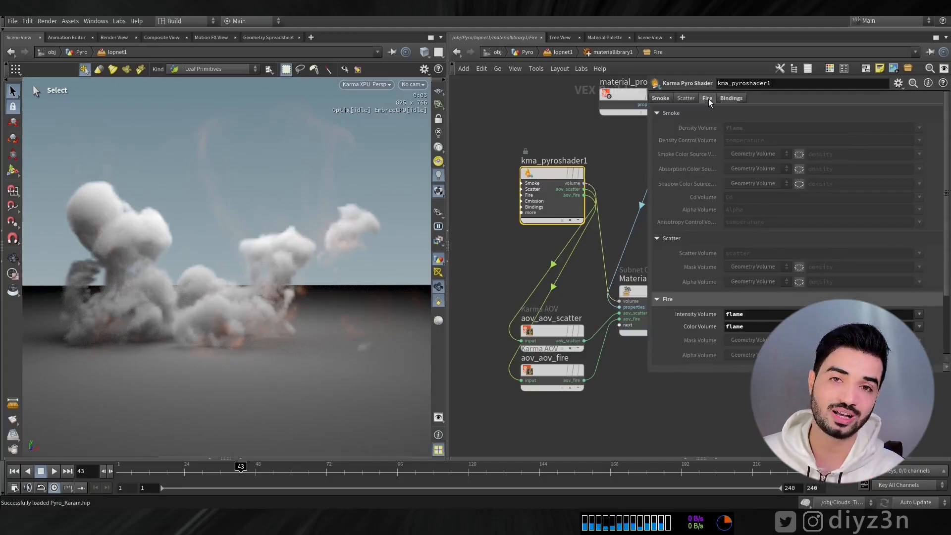
{"action": "left_click", "coordinate": [707, 98]}
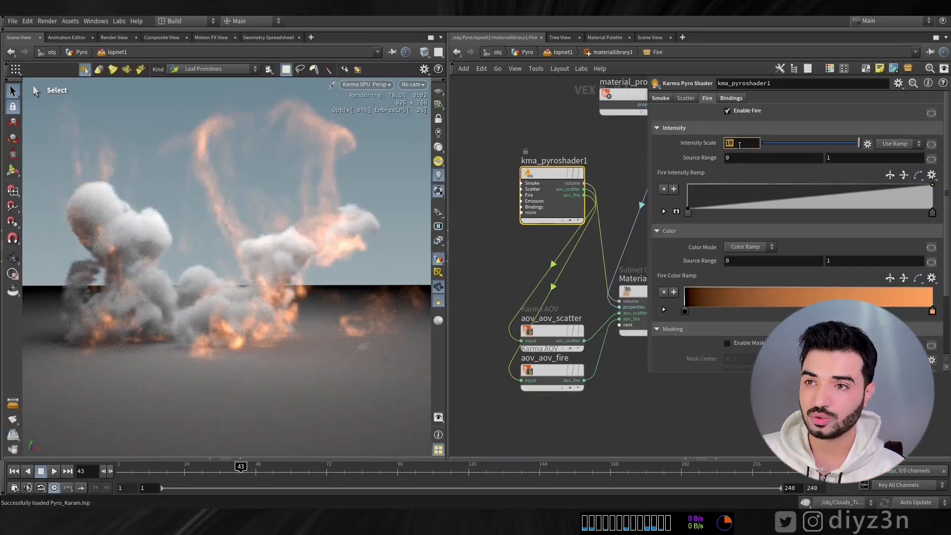
{"action": "type", "text": "20"}
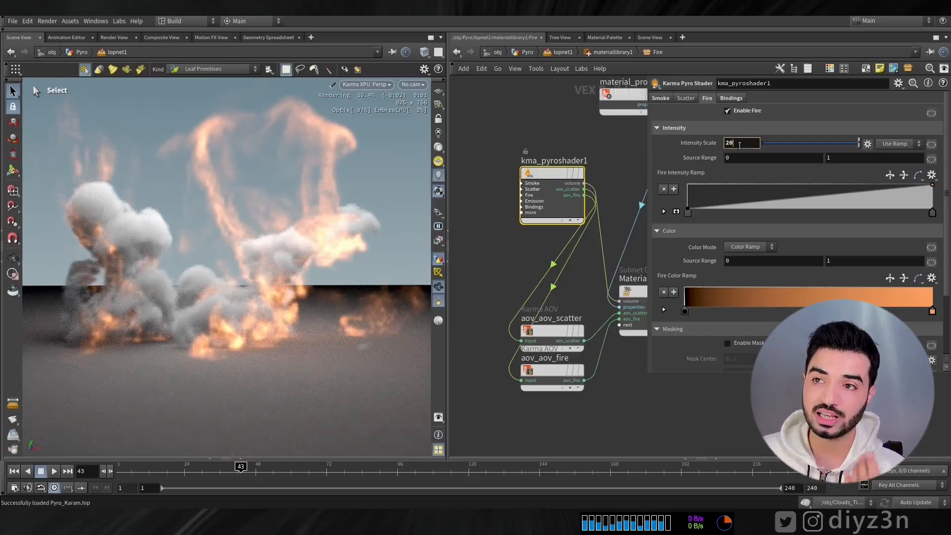
{"action": "type", "text": "50"}
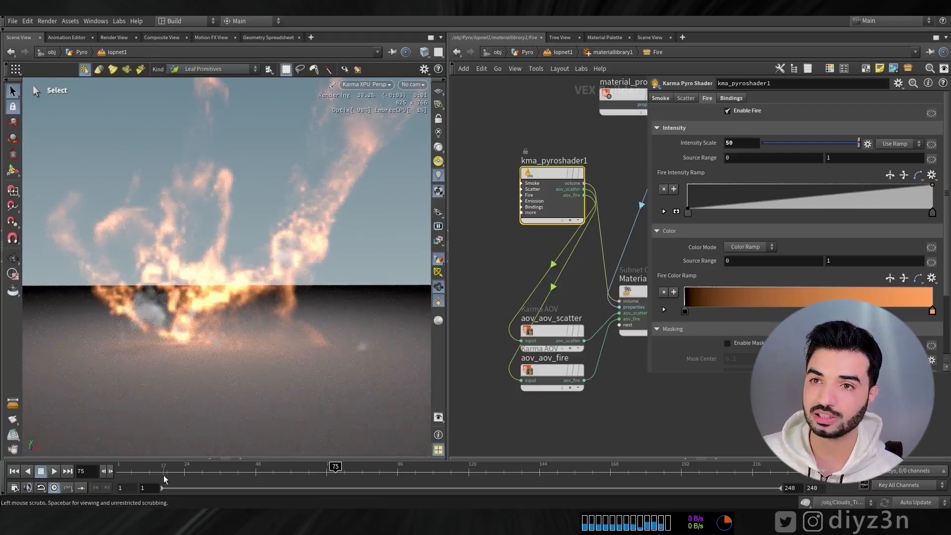
{"action": "left_click_drag", "start_coordinate": [334, 466], "coordinate": [167, 466]}
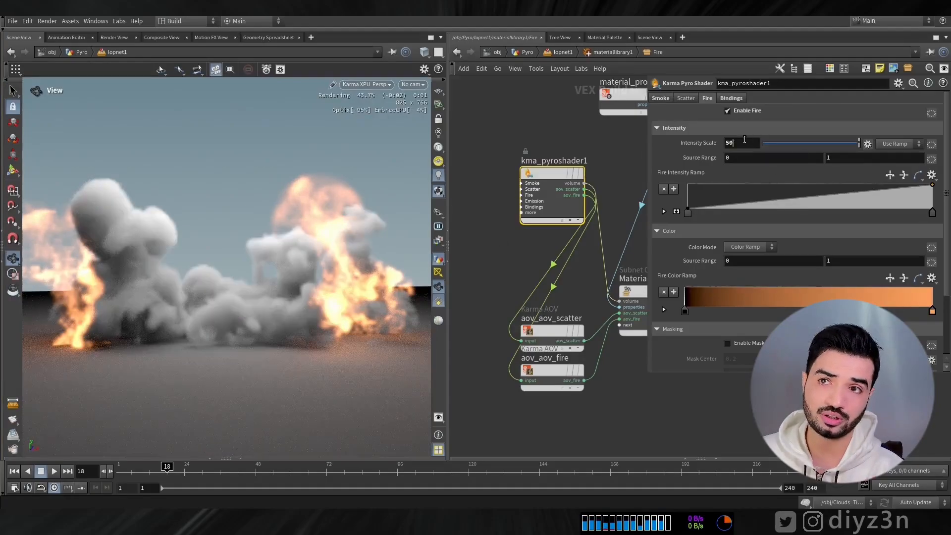
{"action": "type", "text": "100"}
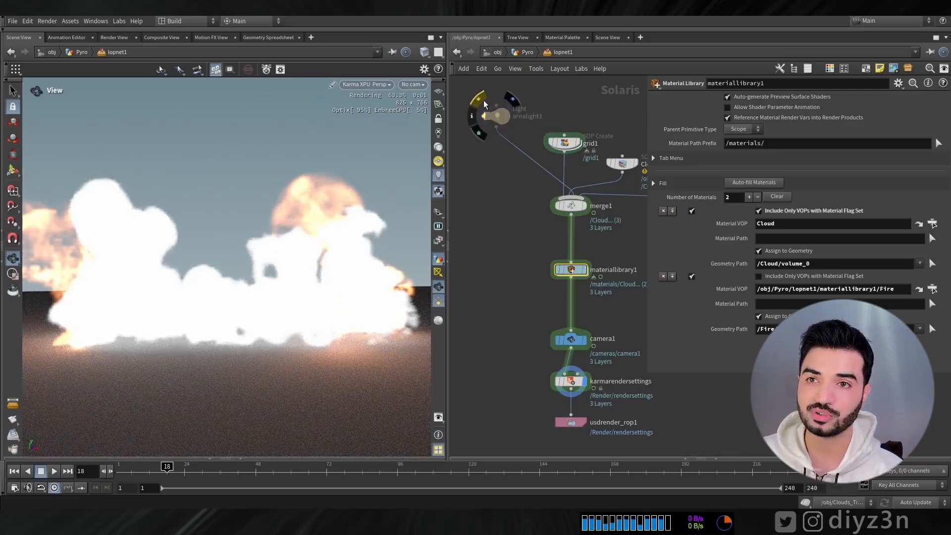
- Try area light intensities 0.1 and 0.2, then reopen the Fire material network
{"action": "left_click", "coordinate": [496, 115]}
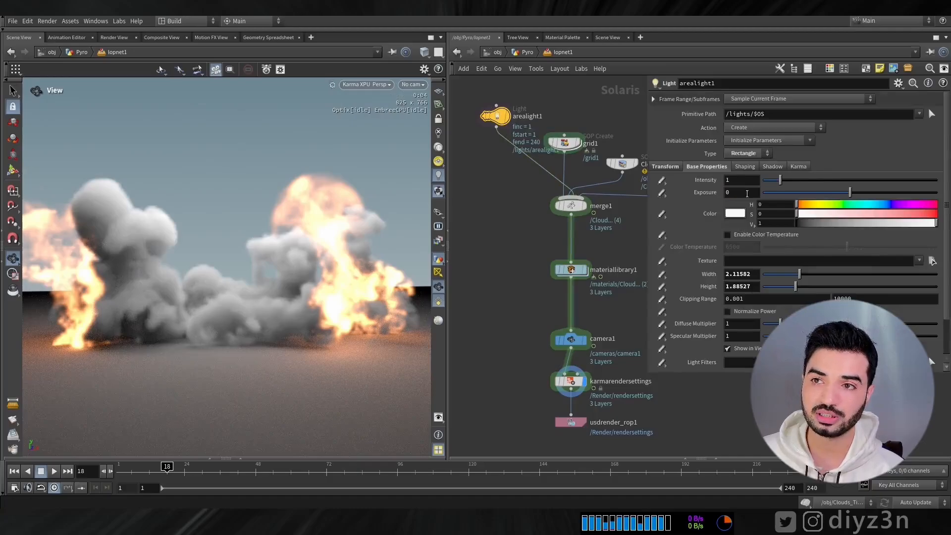
{"action": "type", "text": ".1"}
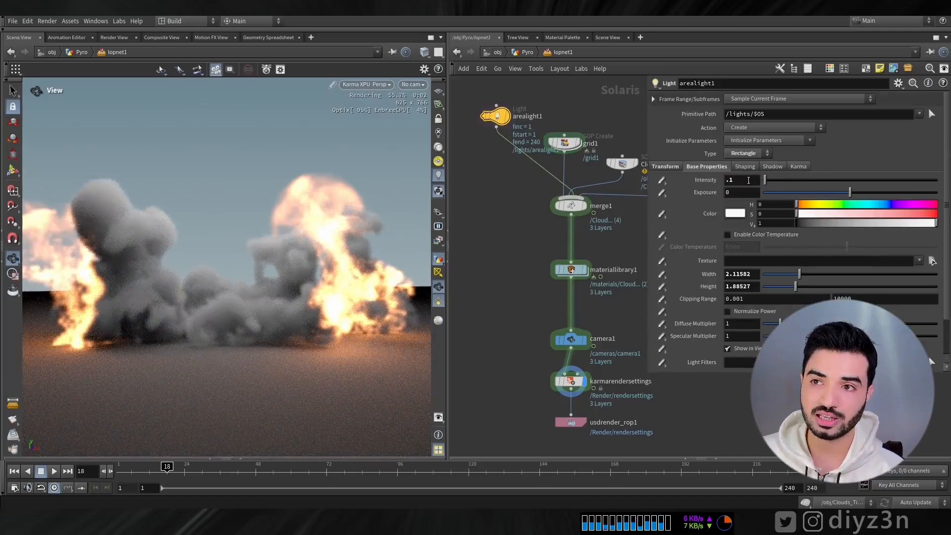
{"action": "type", "text": ".2"}
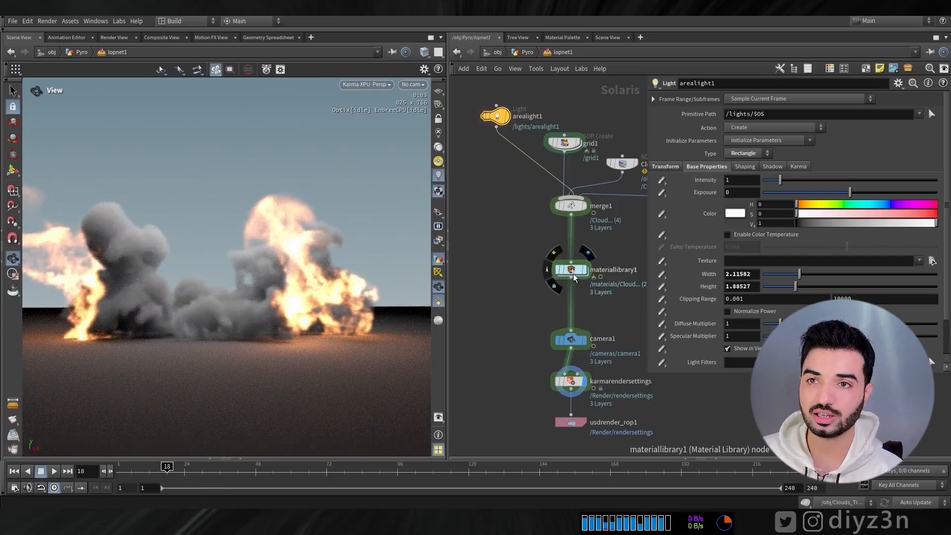
{"action": "double_click", "coordinate": [570, 269]}
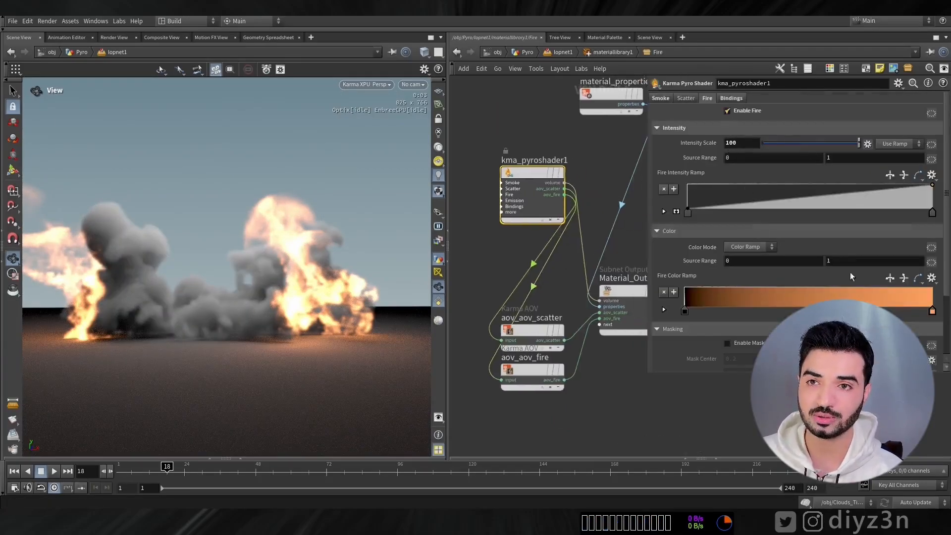
- Apply the Blackbody preset to the pyro shader's Fire Color Ramp
{"action": "left_click", "coordinate": [932, 278]}
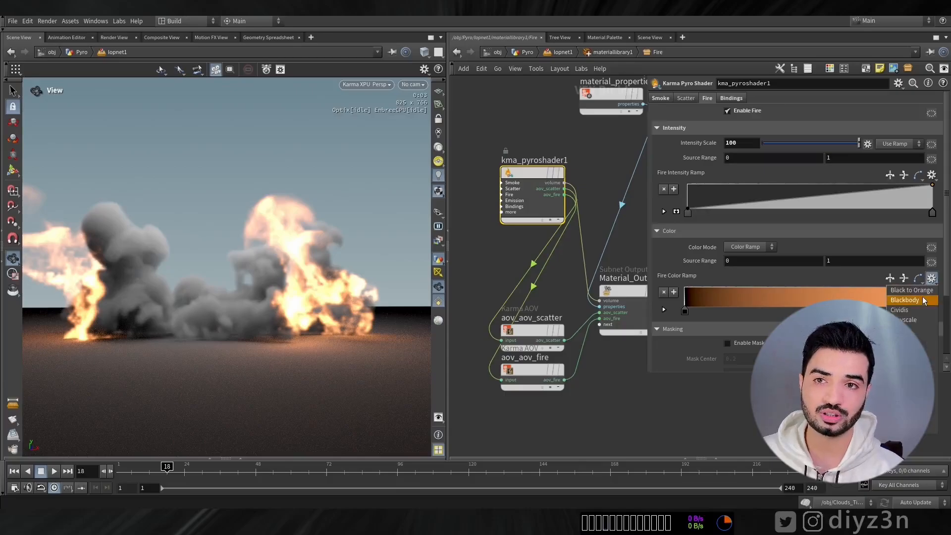
{"action": "left_click", "coordinate": [905, 300]}
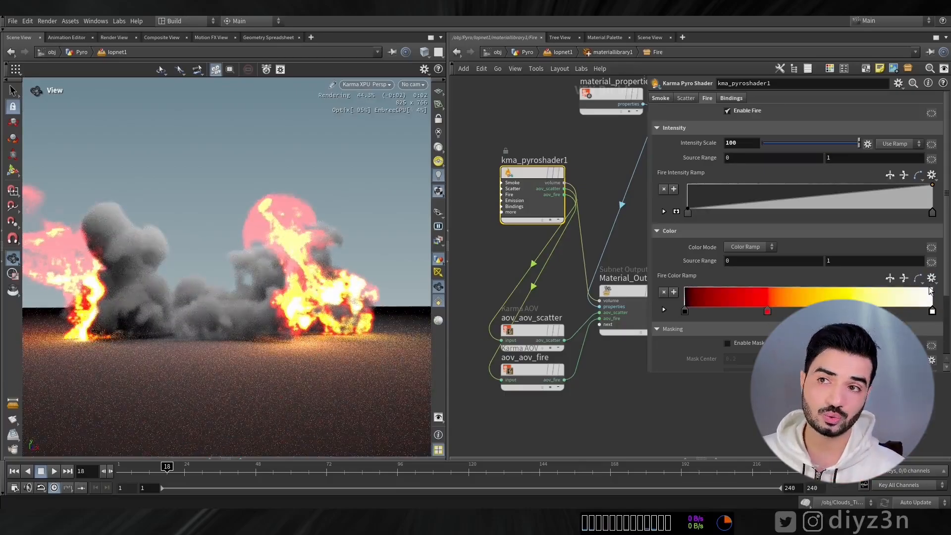